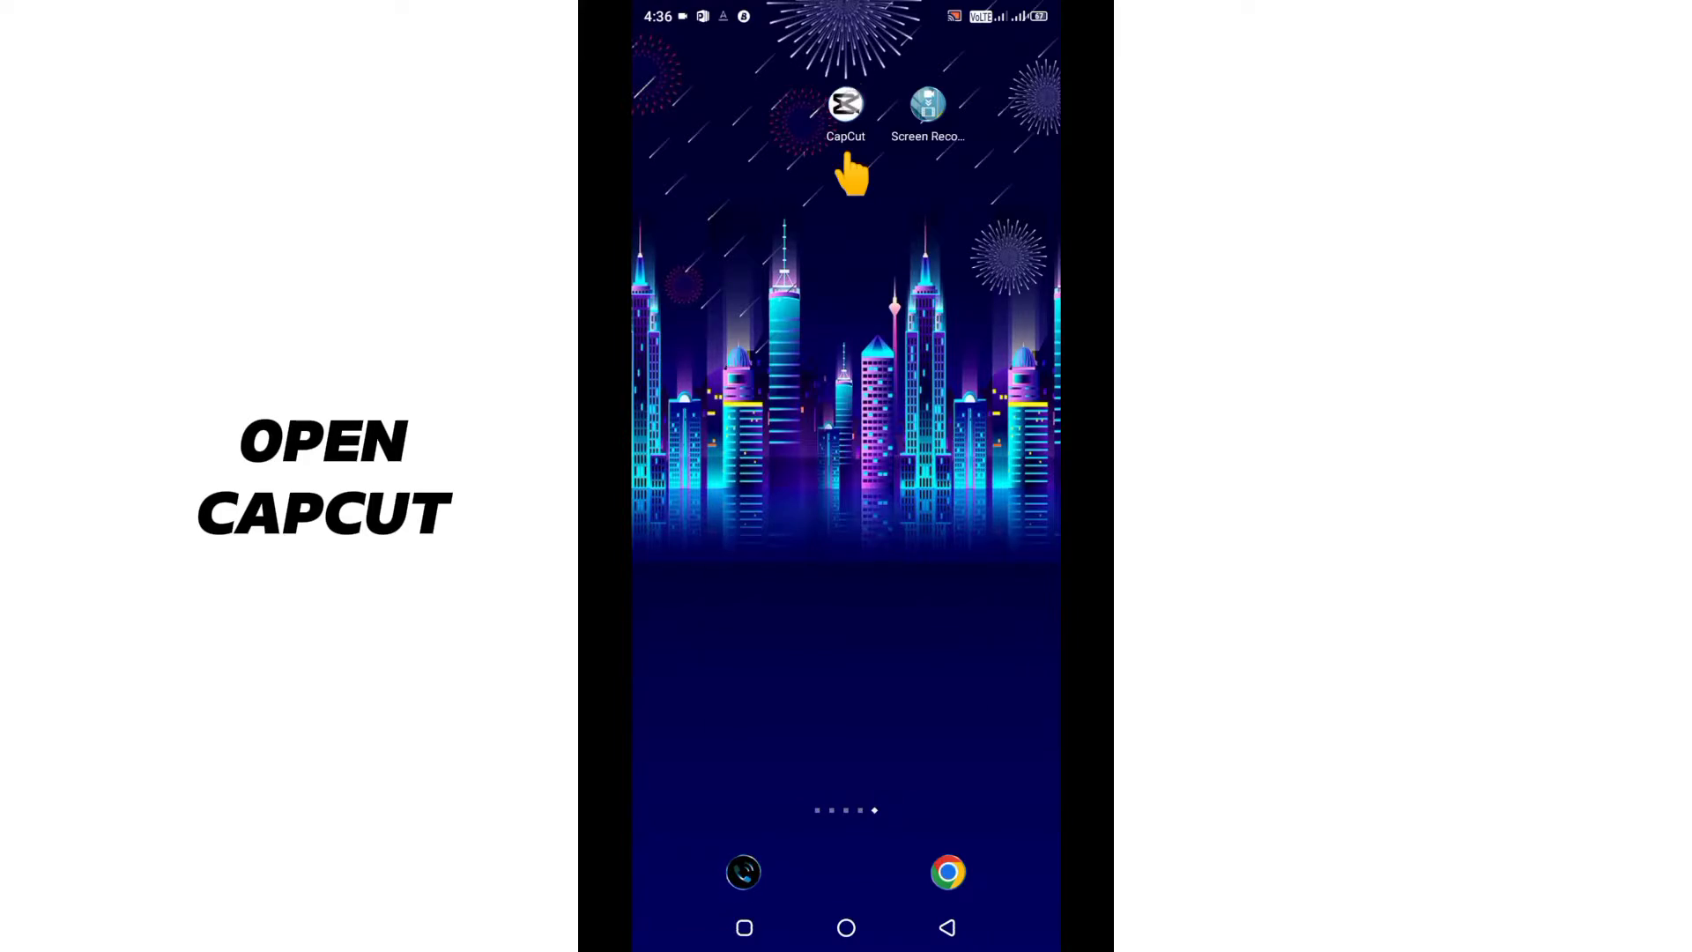
Step: Launch CapCut and start a new project with the plain black stock clip
click(846, 108)
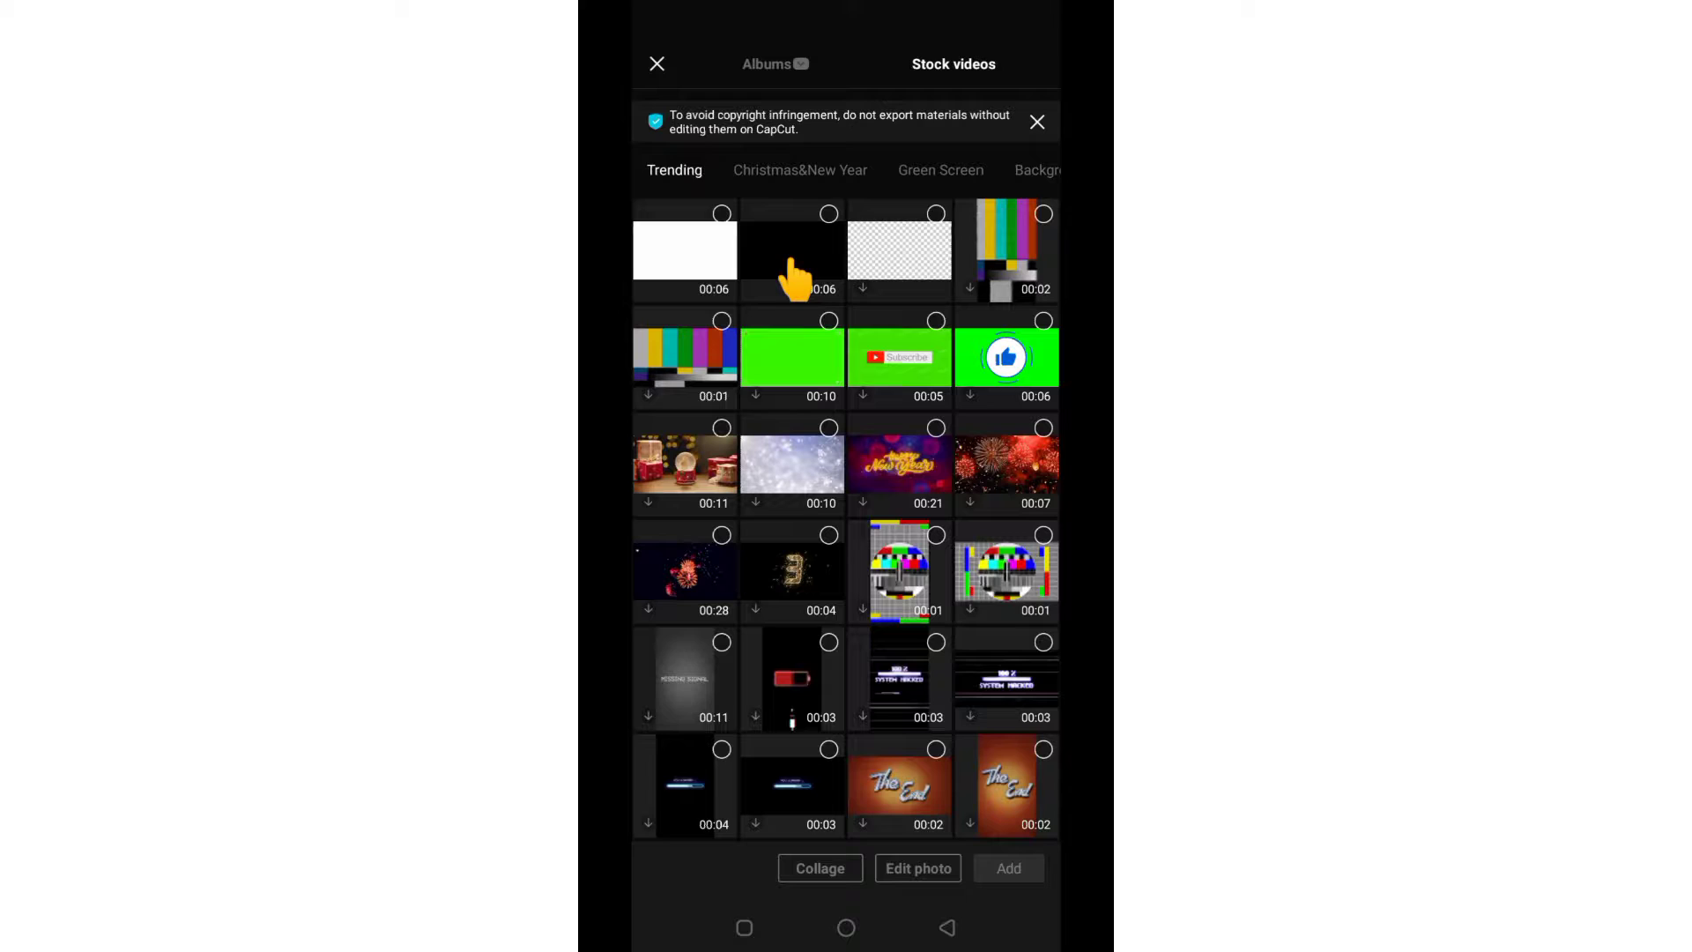
click(791, 249)
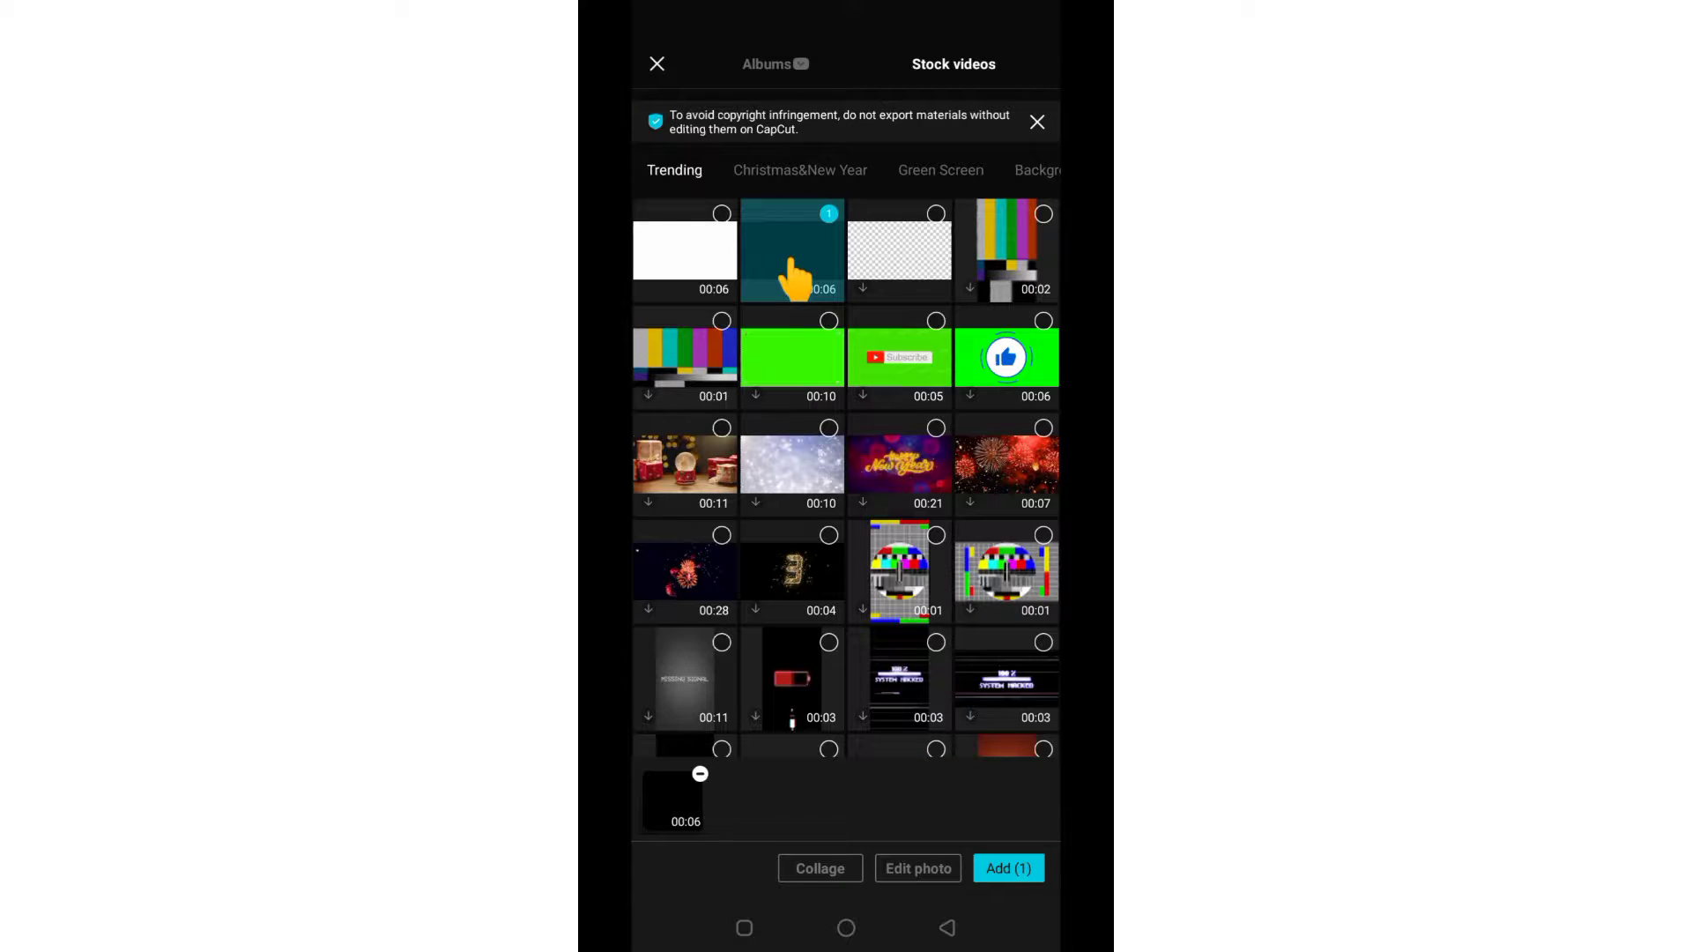
click(1008, 867)
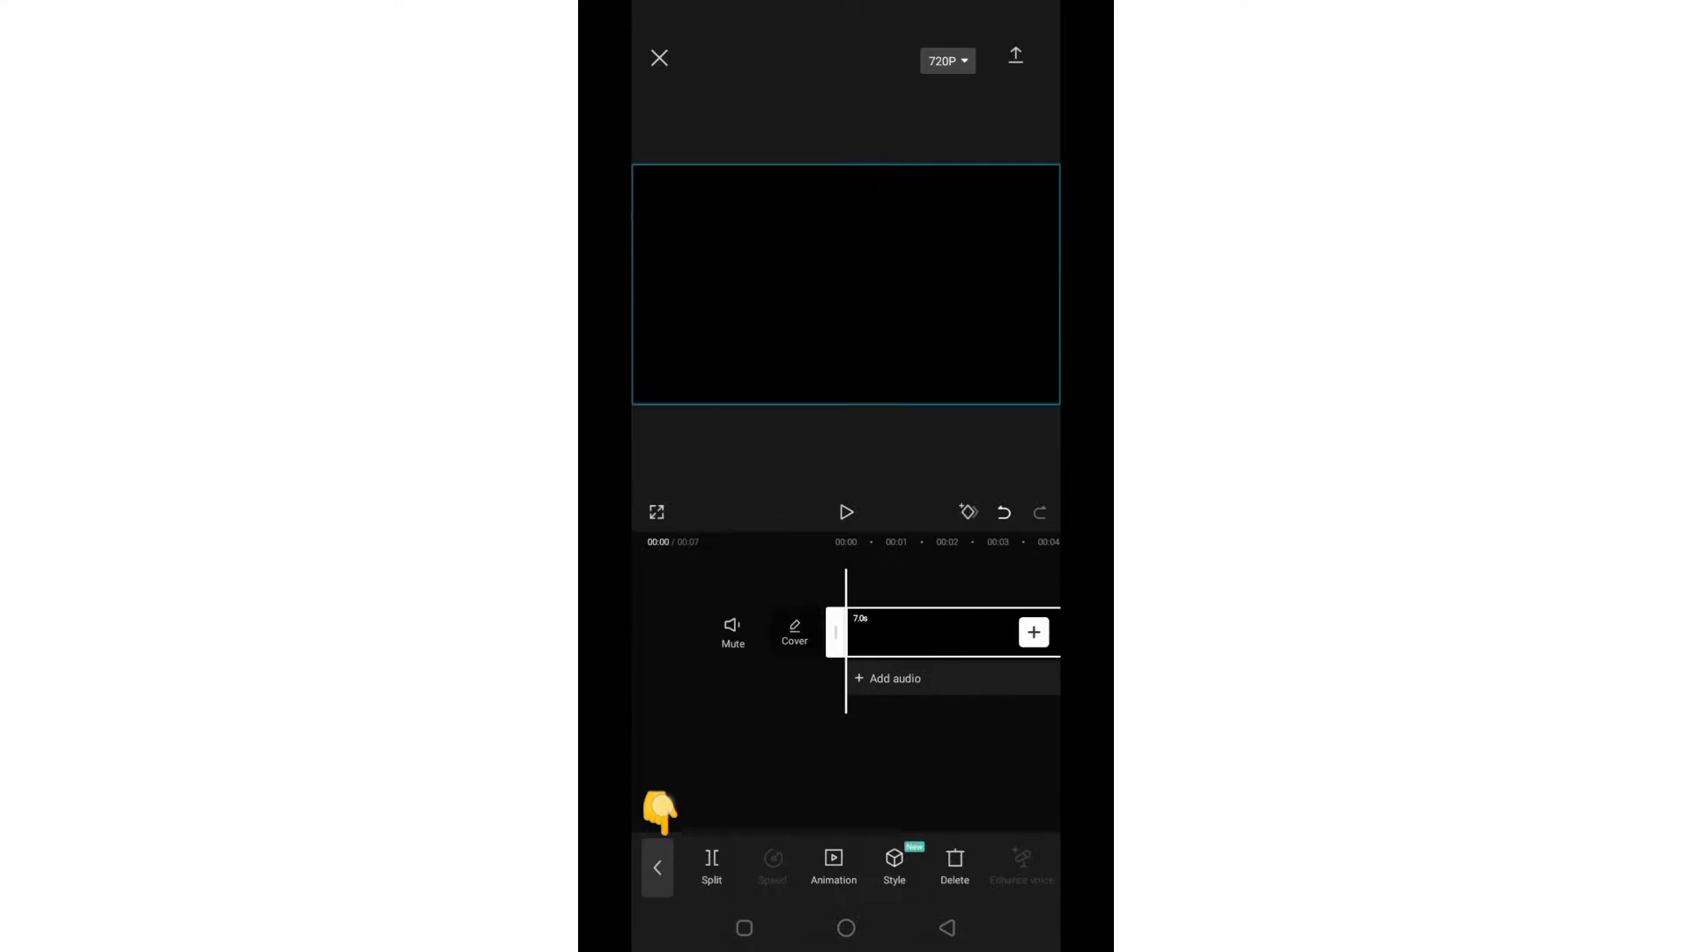
Step: Add a text box over the black clip reading REVEAL and confirm it
click(655, 867)
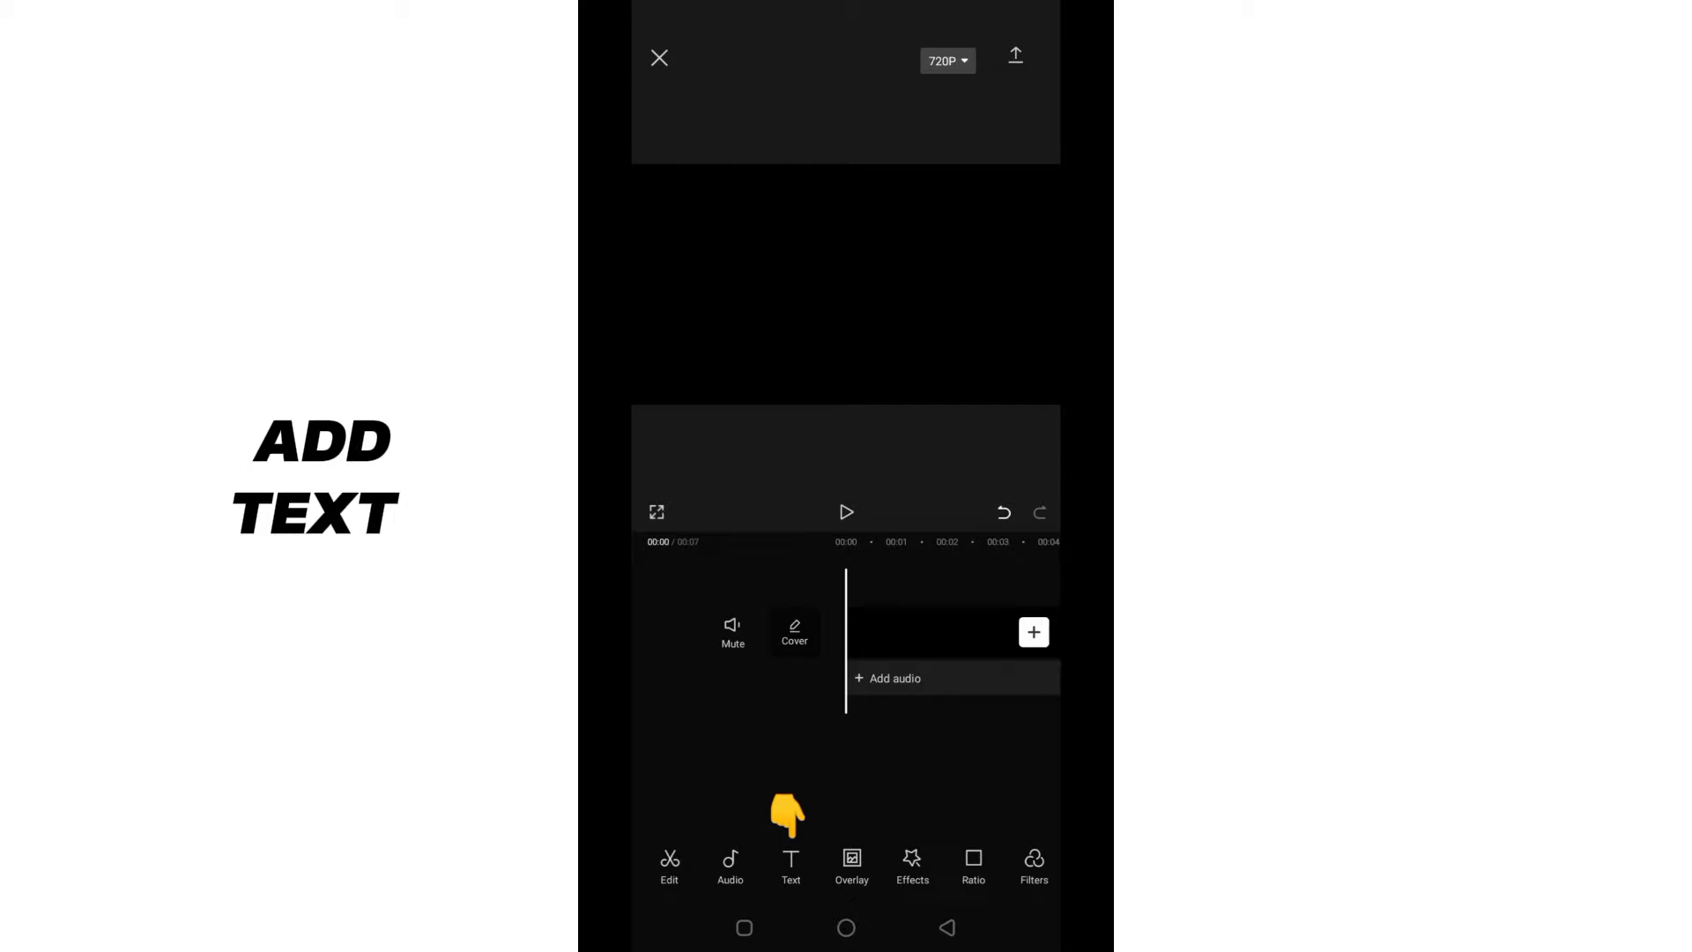
click(790, 866)
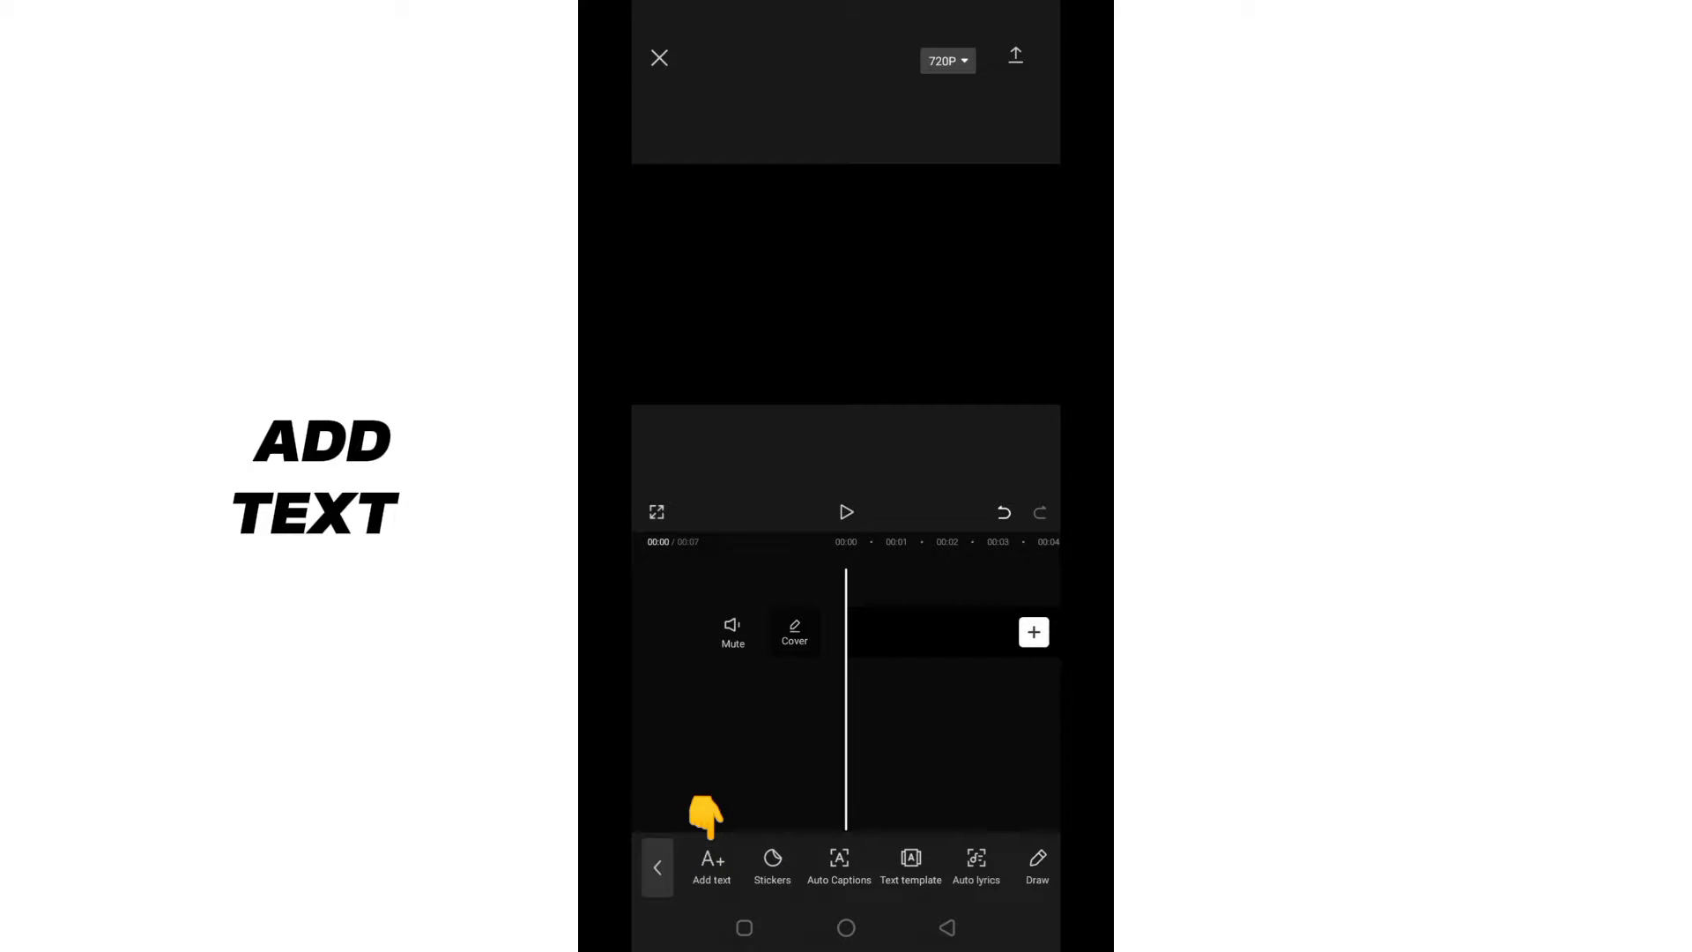
click(711, 866)
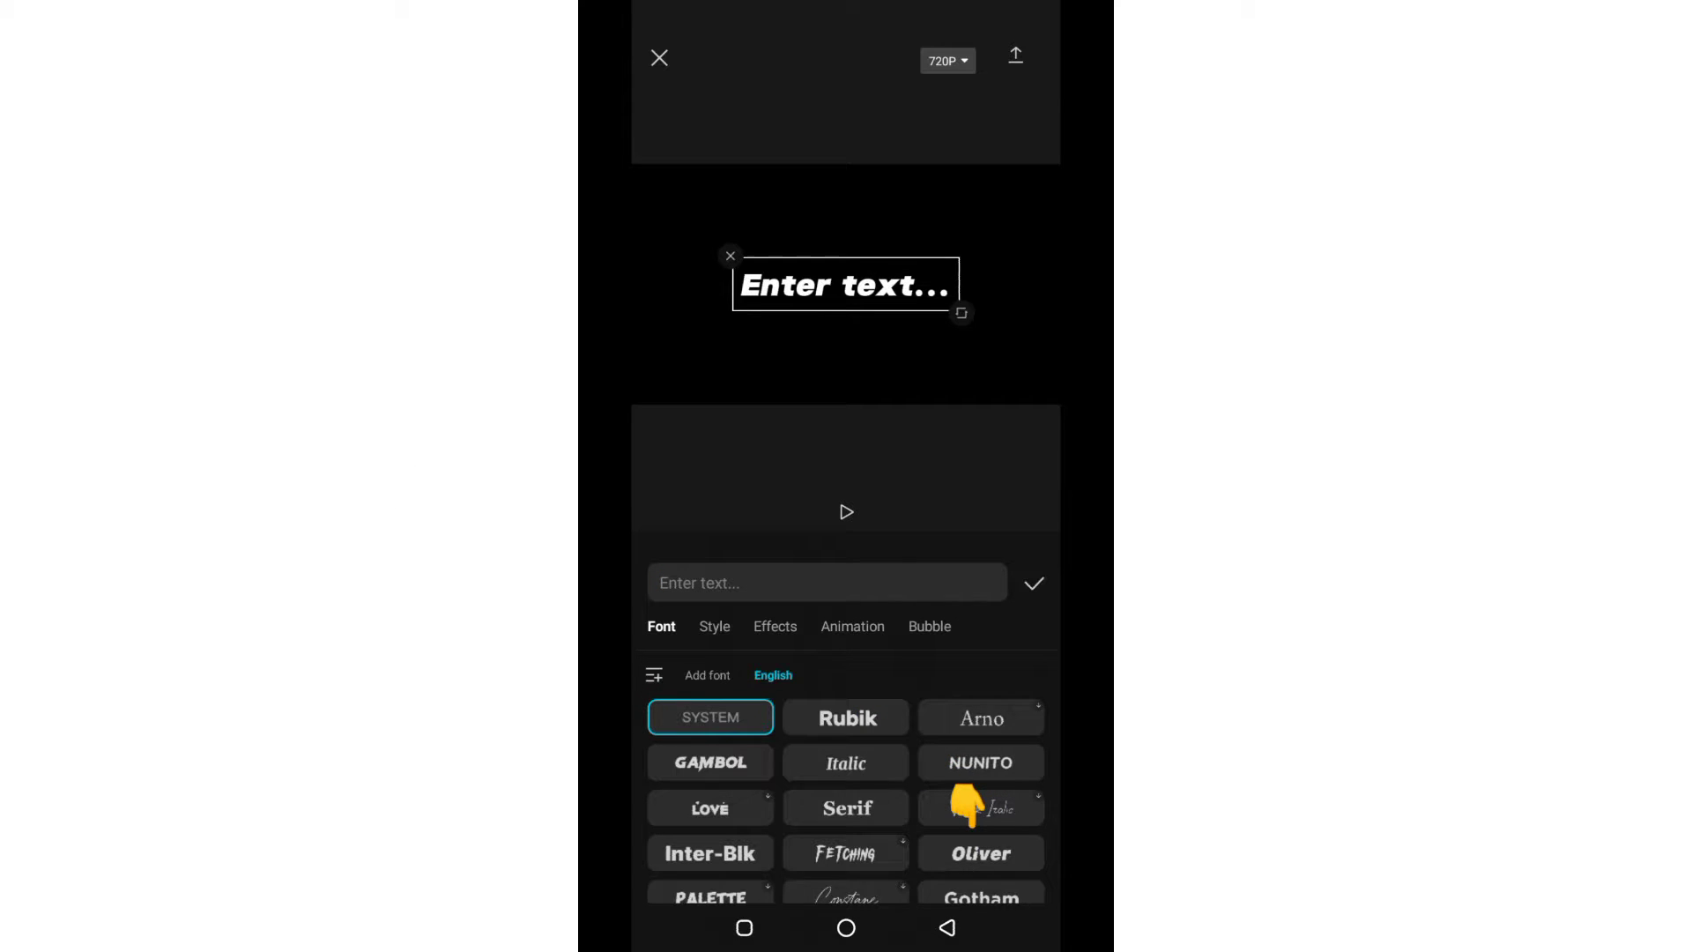
click(826, 583)
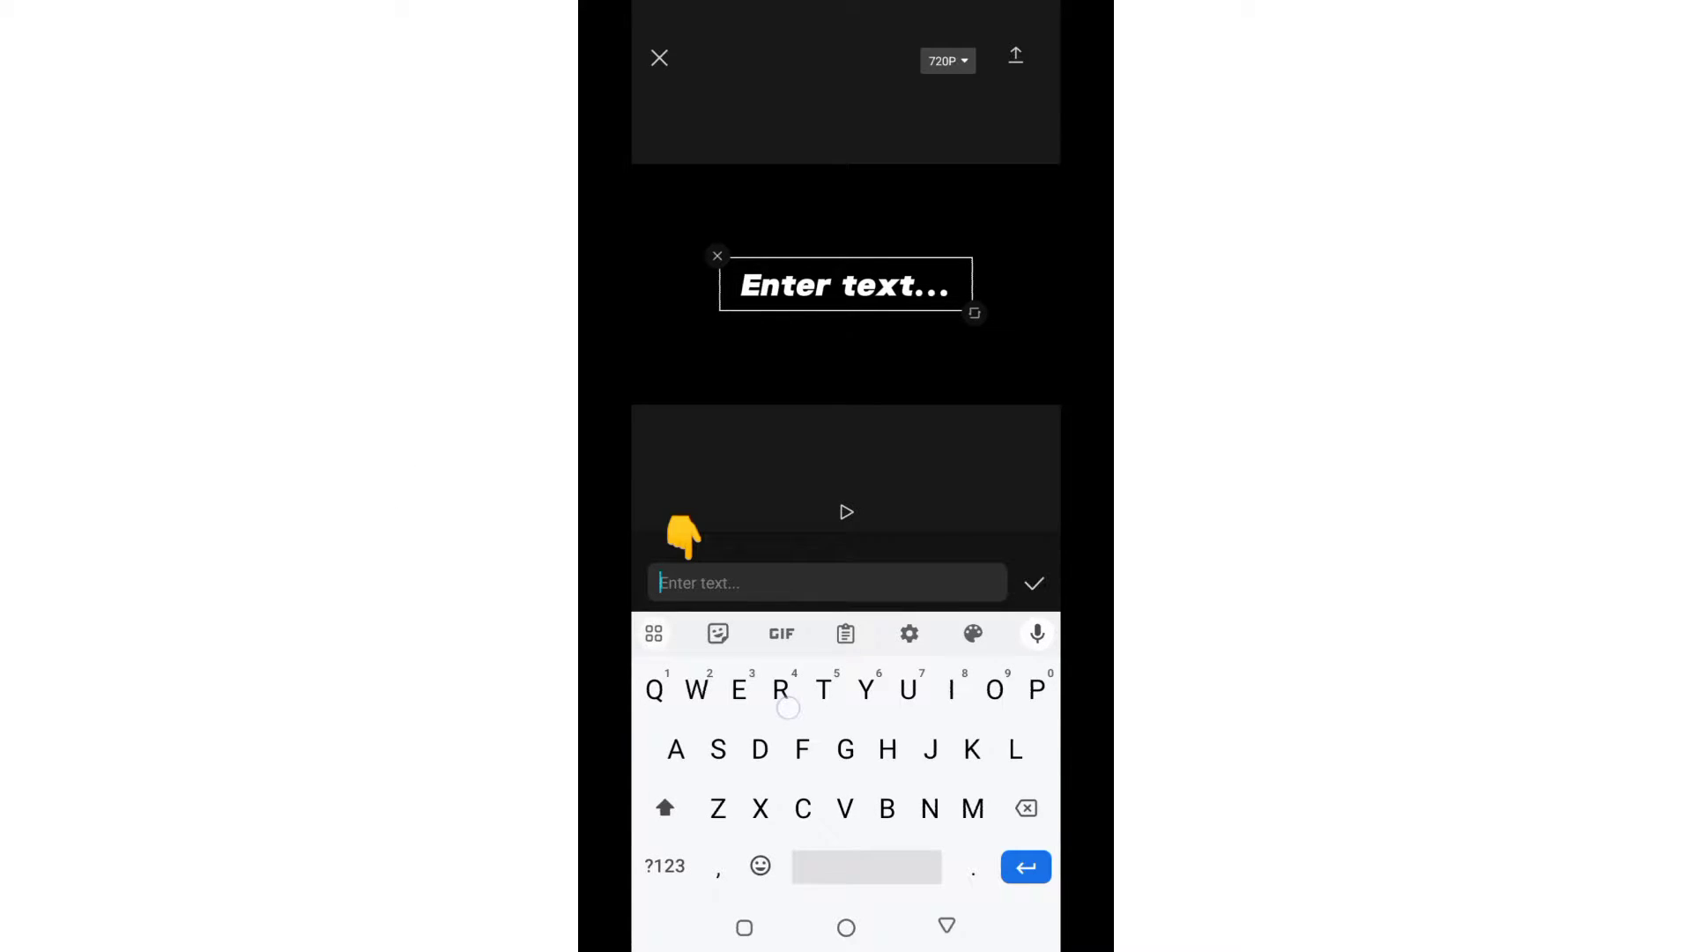
text(REVE)
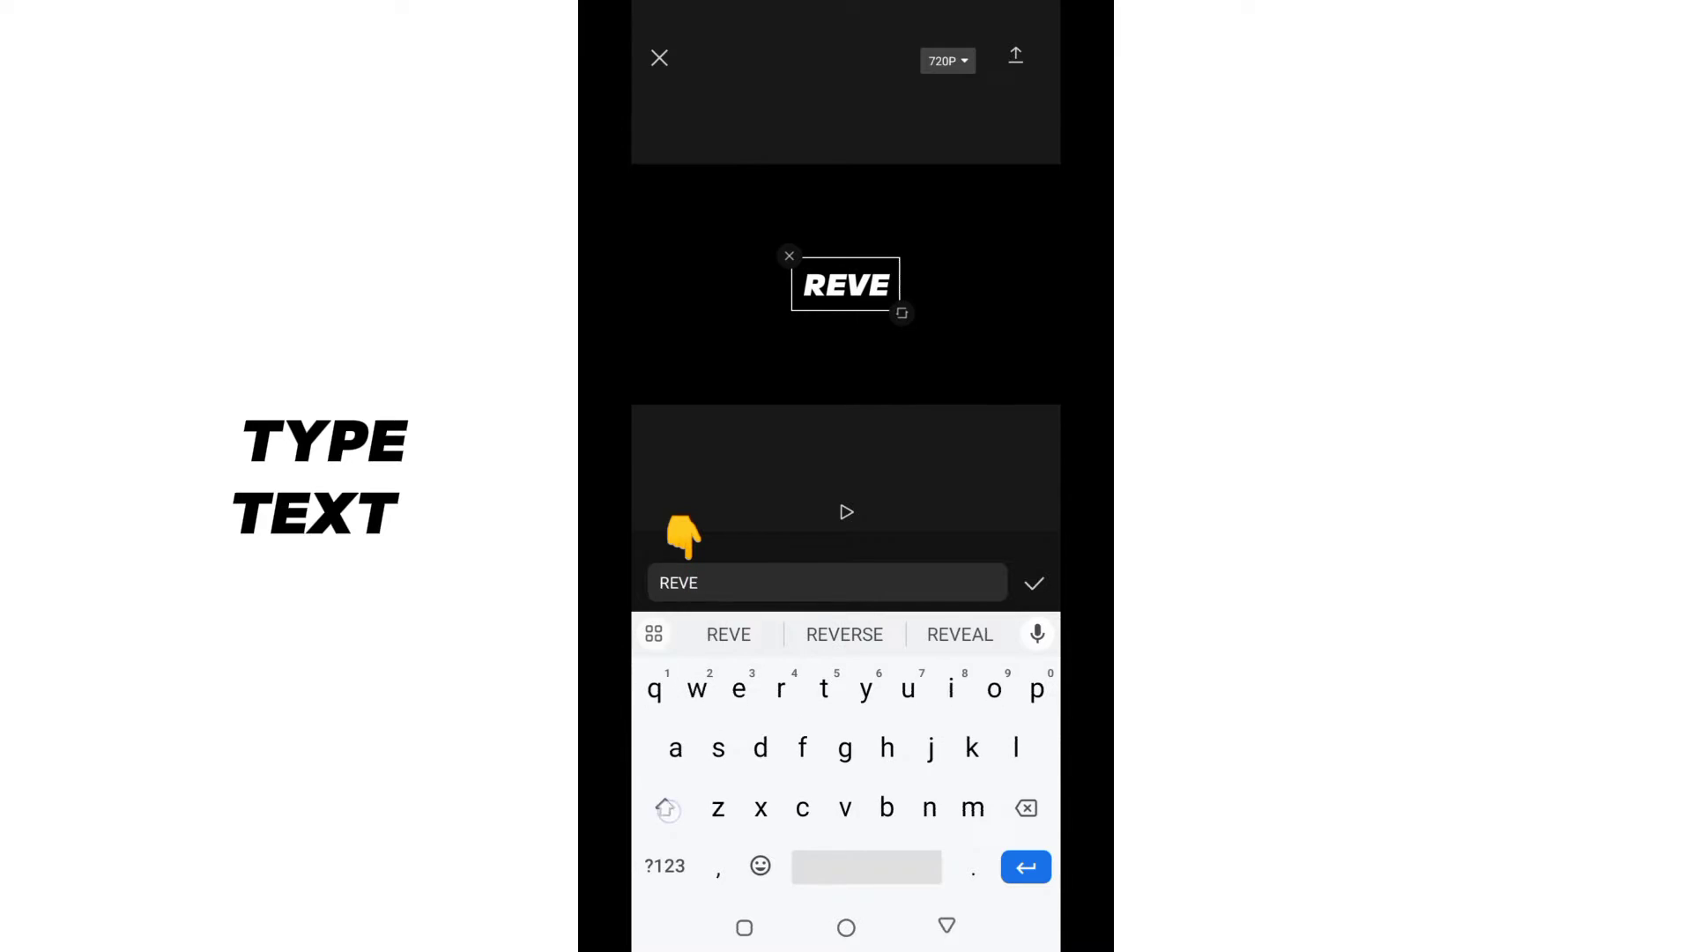
click(960, 634)
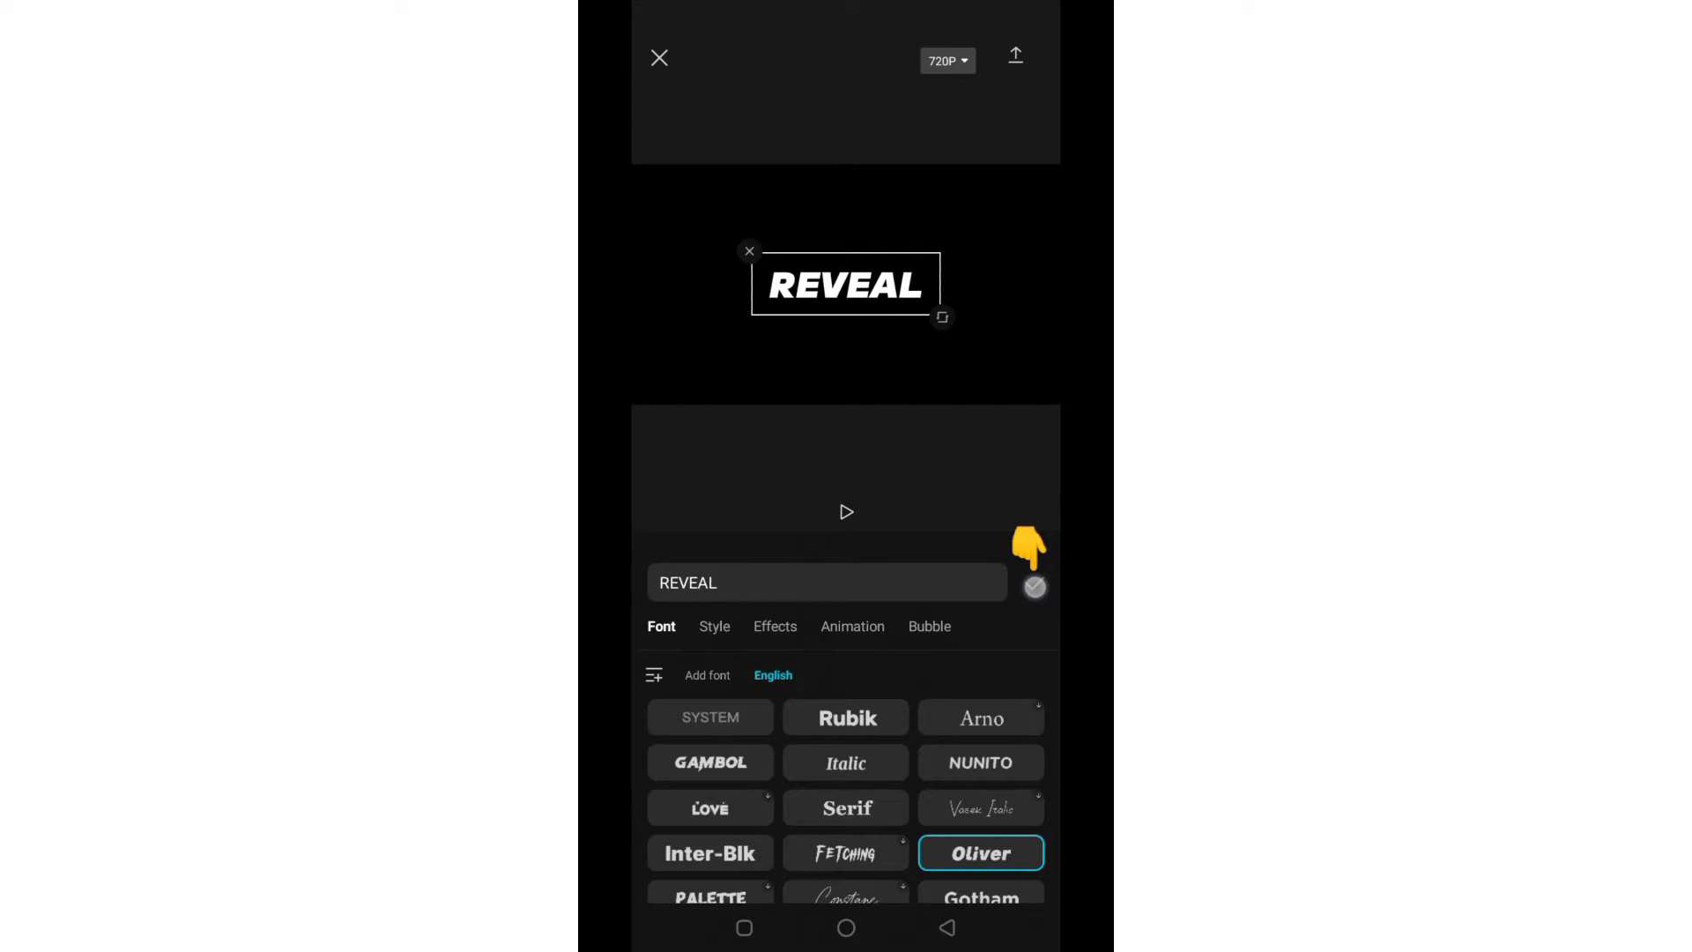
click(1033, 586)
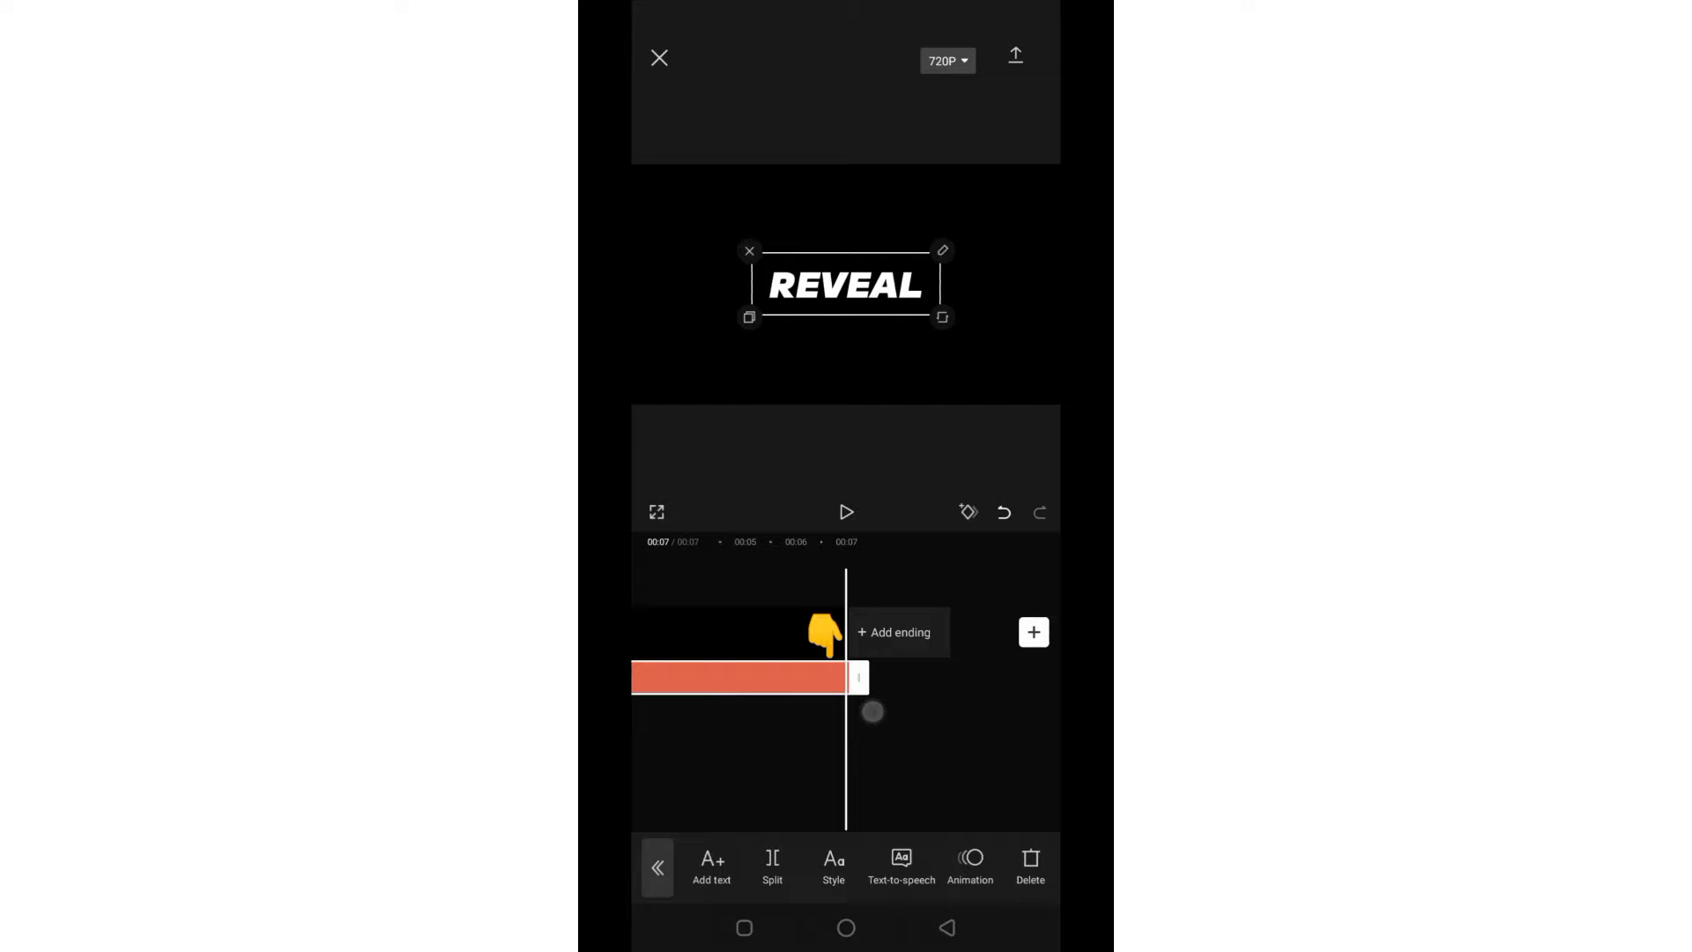
Step: Export the black clip with the white REVEAL text to the device
click(1014, 55)
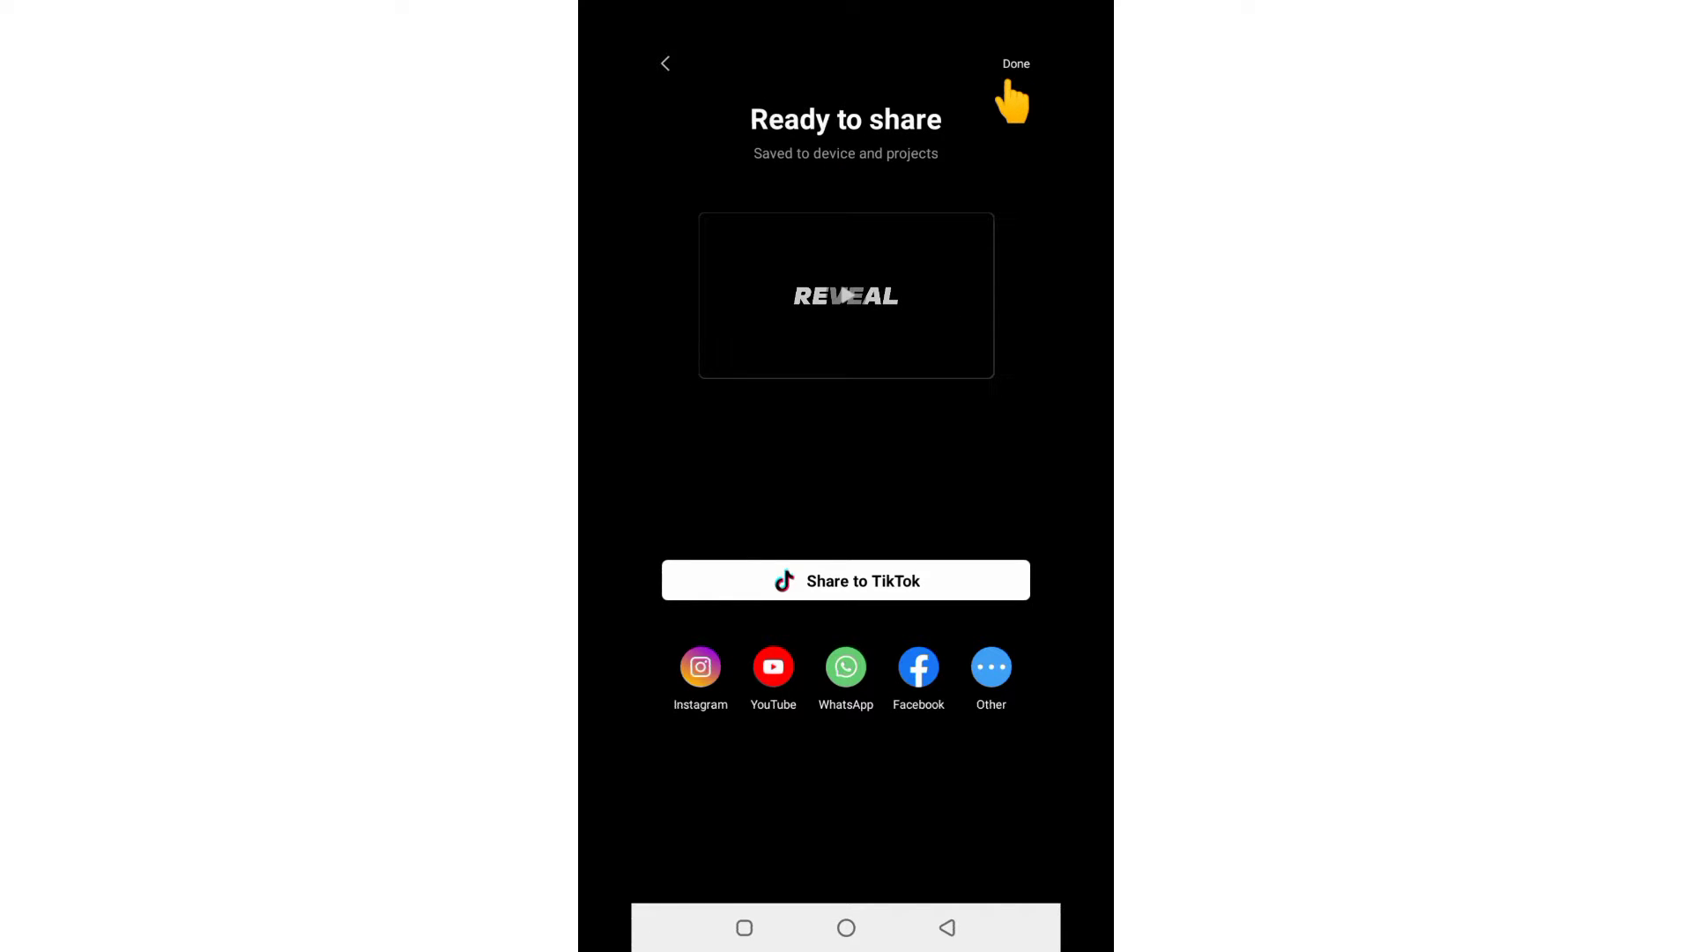
click(1014, 64)
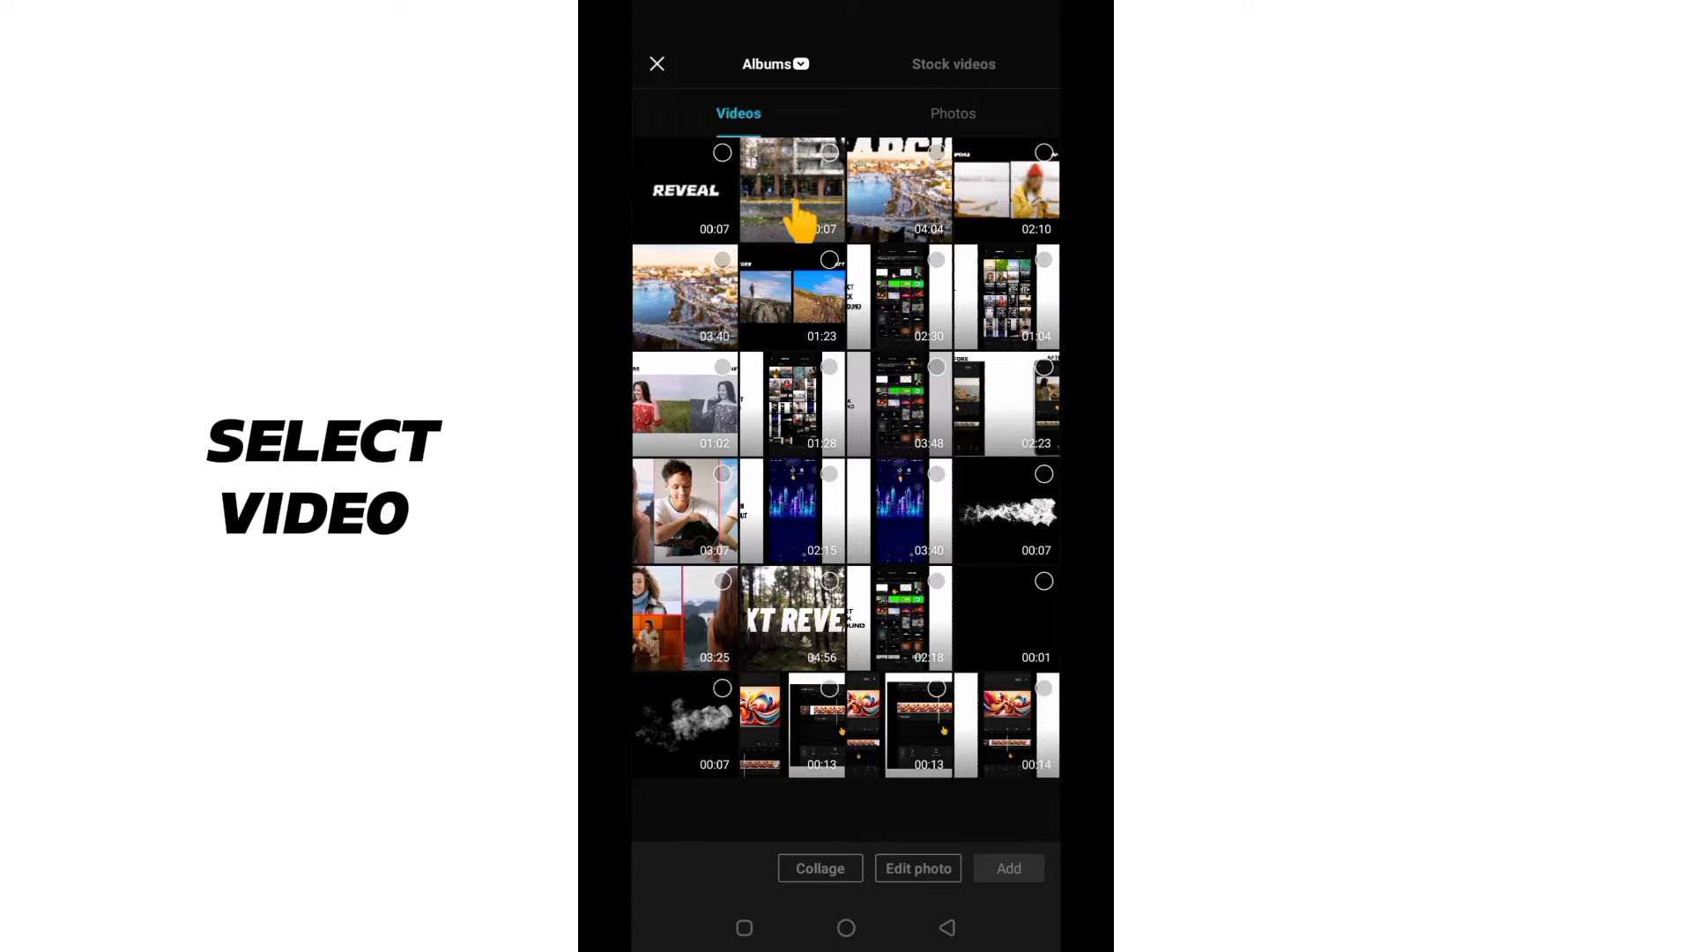
Step: Select the rainy street clip from Albums and add it as a new project
click(793, 190)
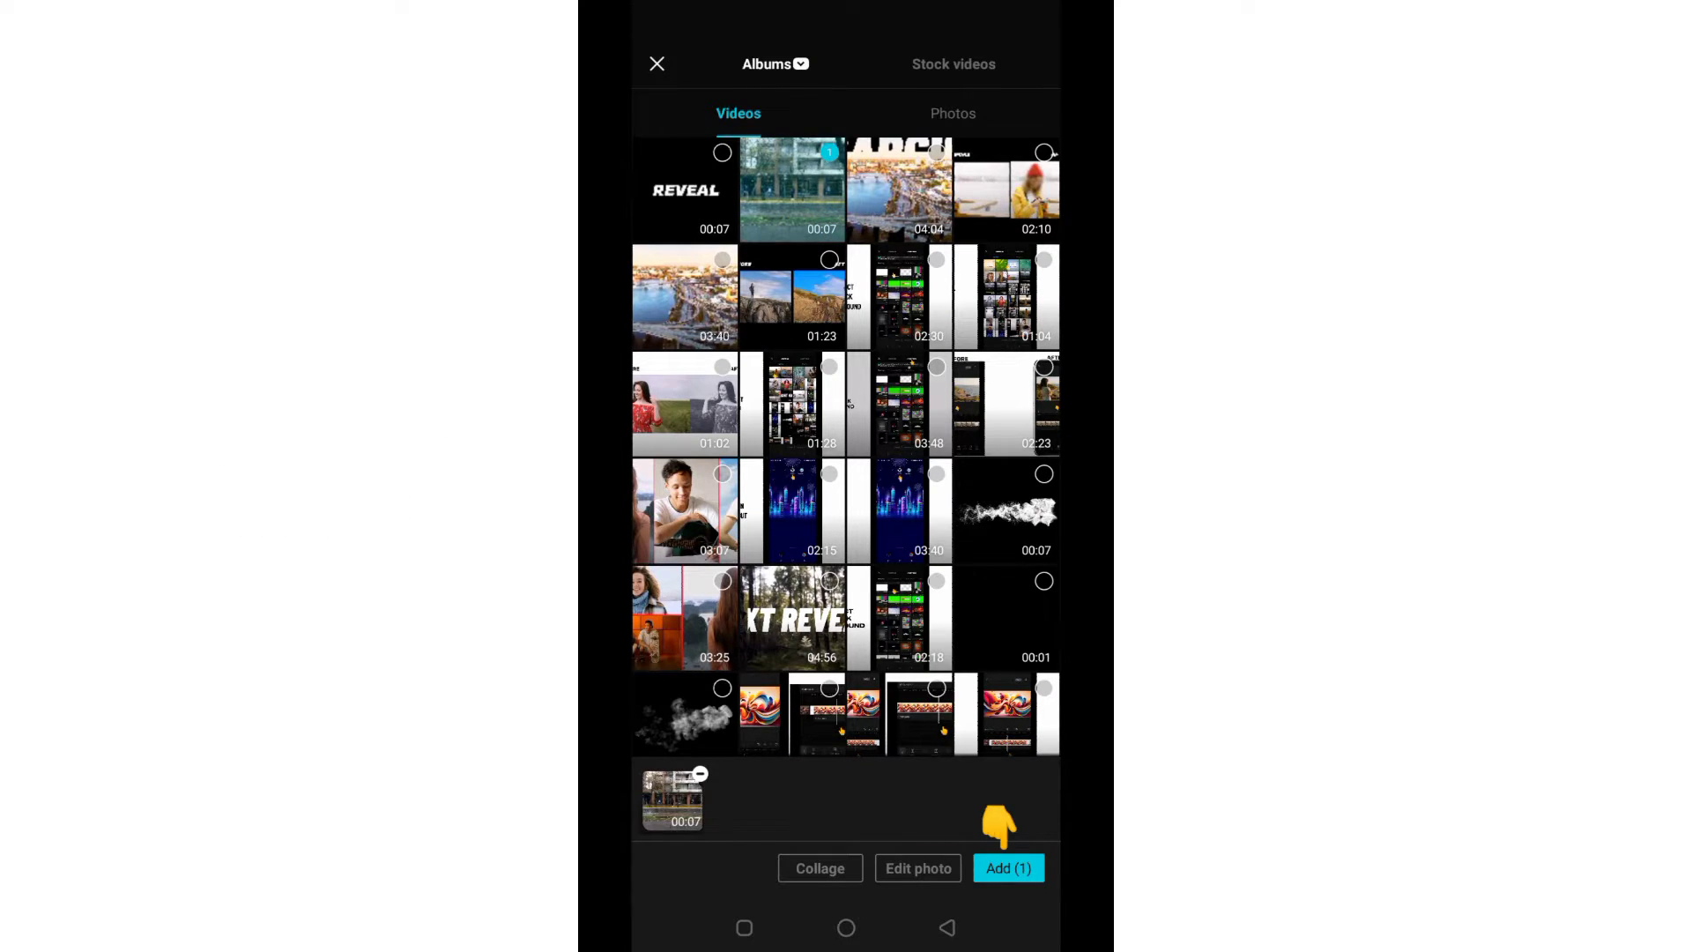
click(1008, 867)
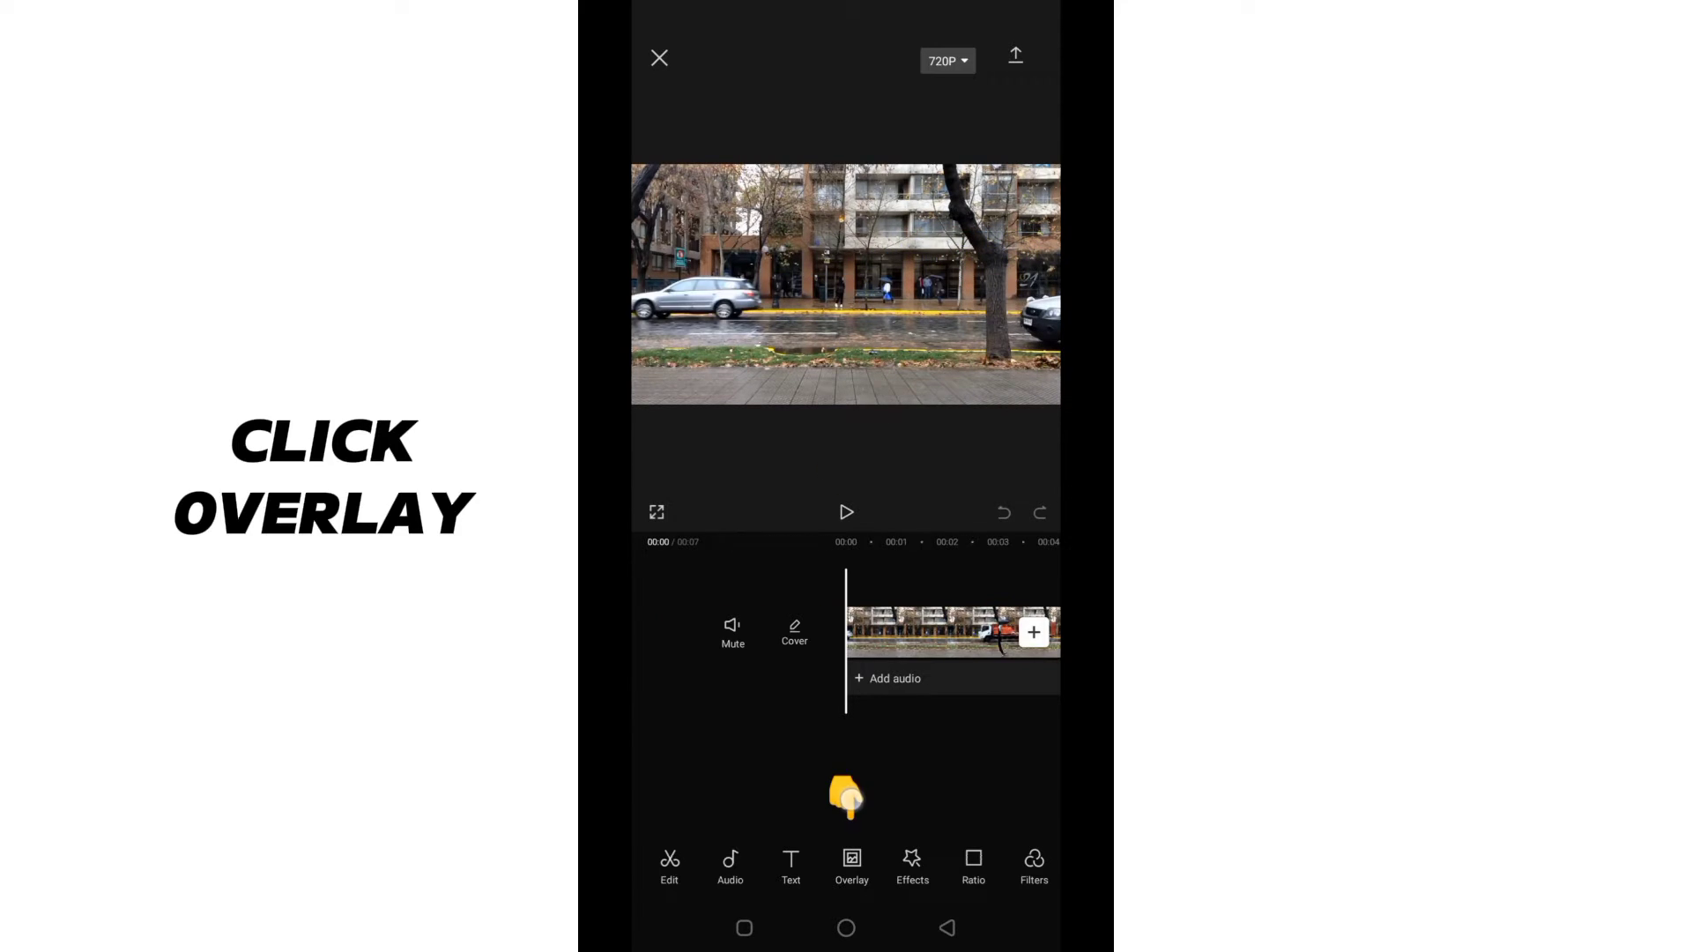
Step: Add the exported REVEAL video as an overlay on the street clip
click(851, 864)
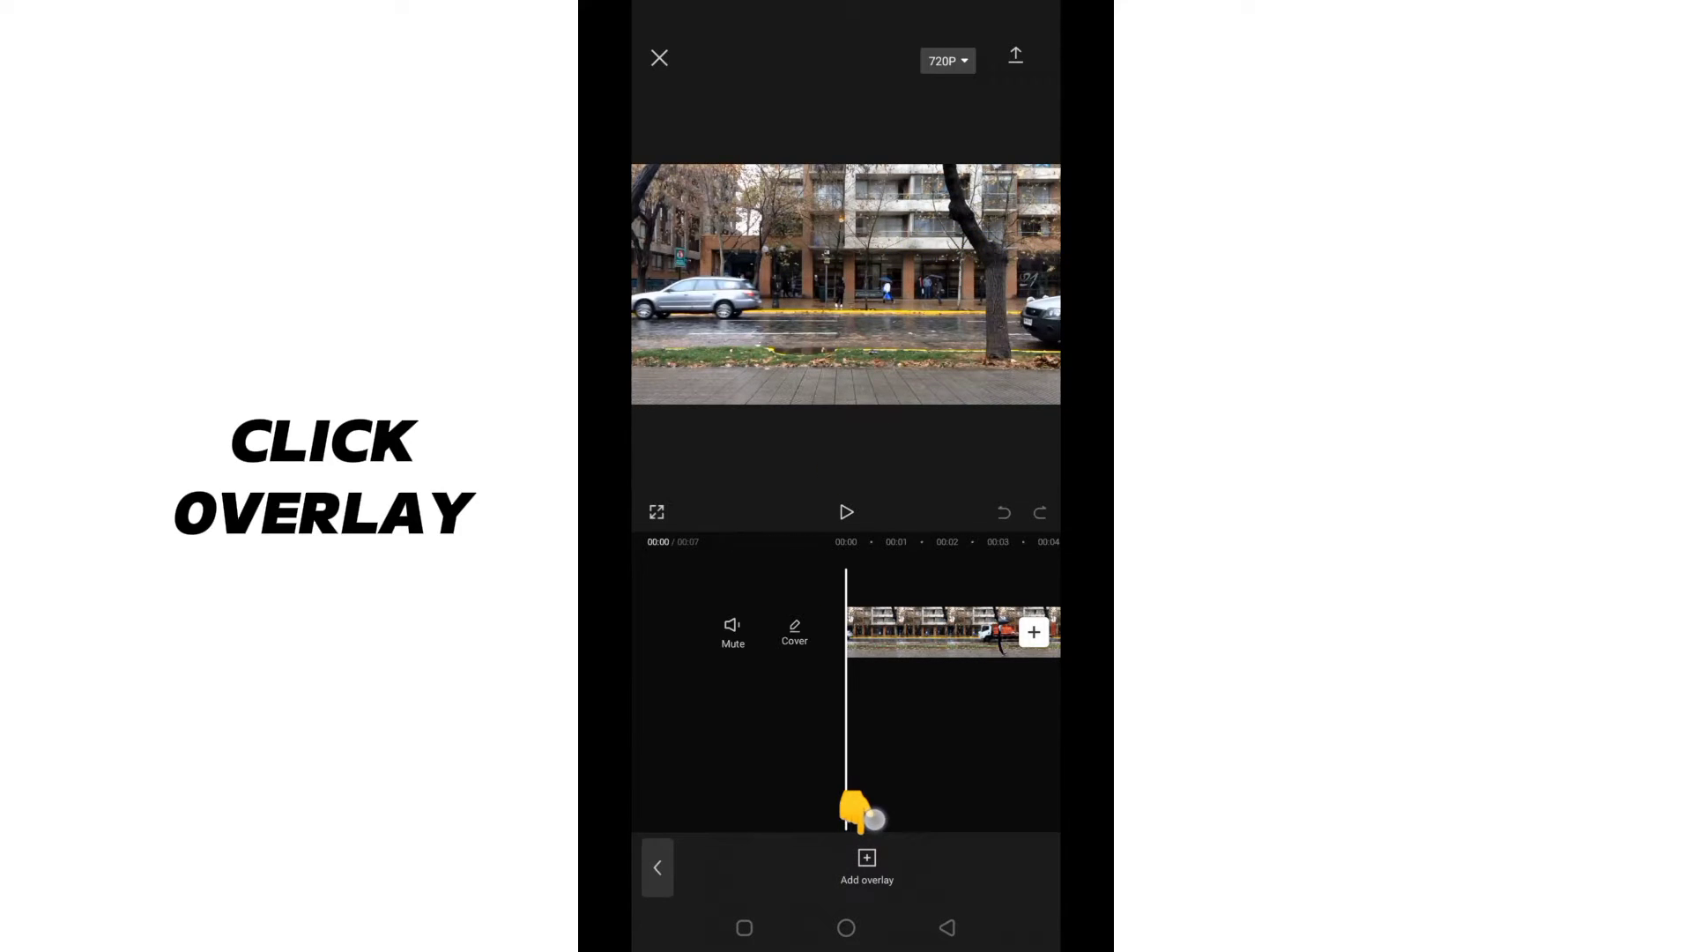
click(867, 866)
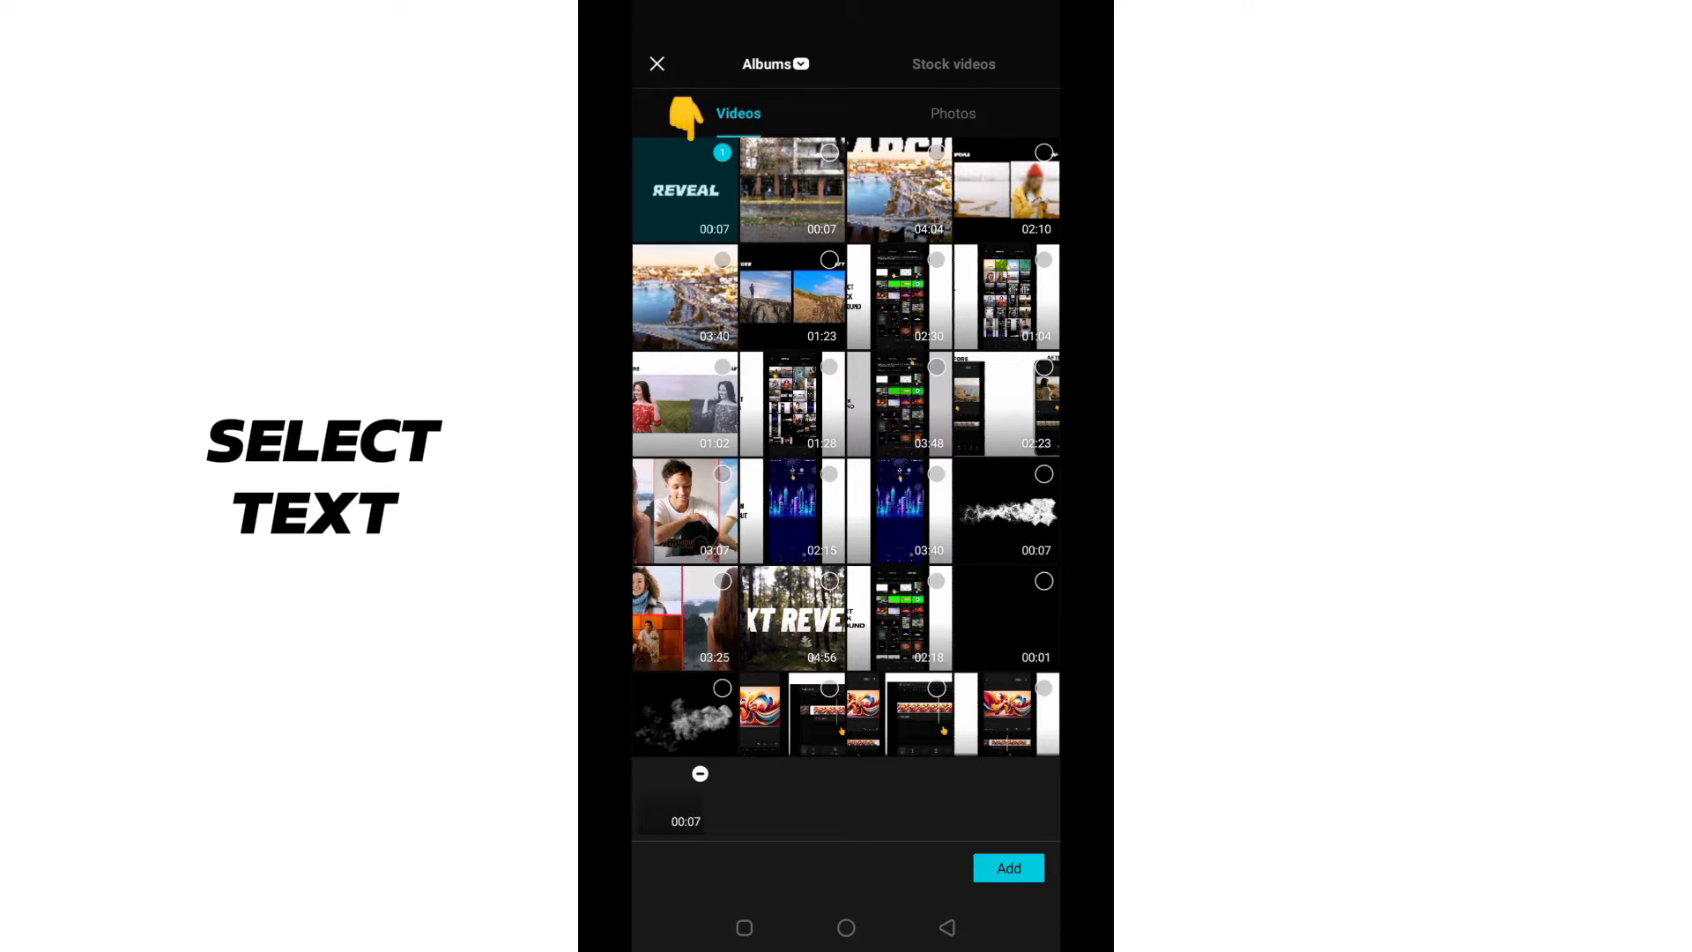
click(1008, 867)
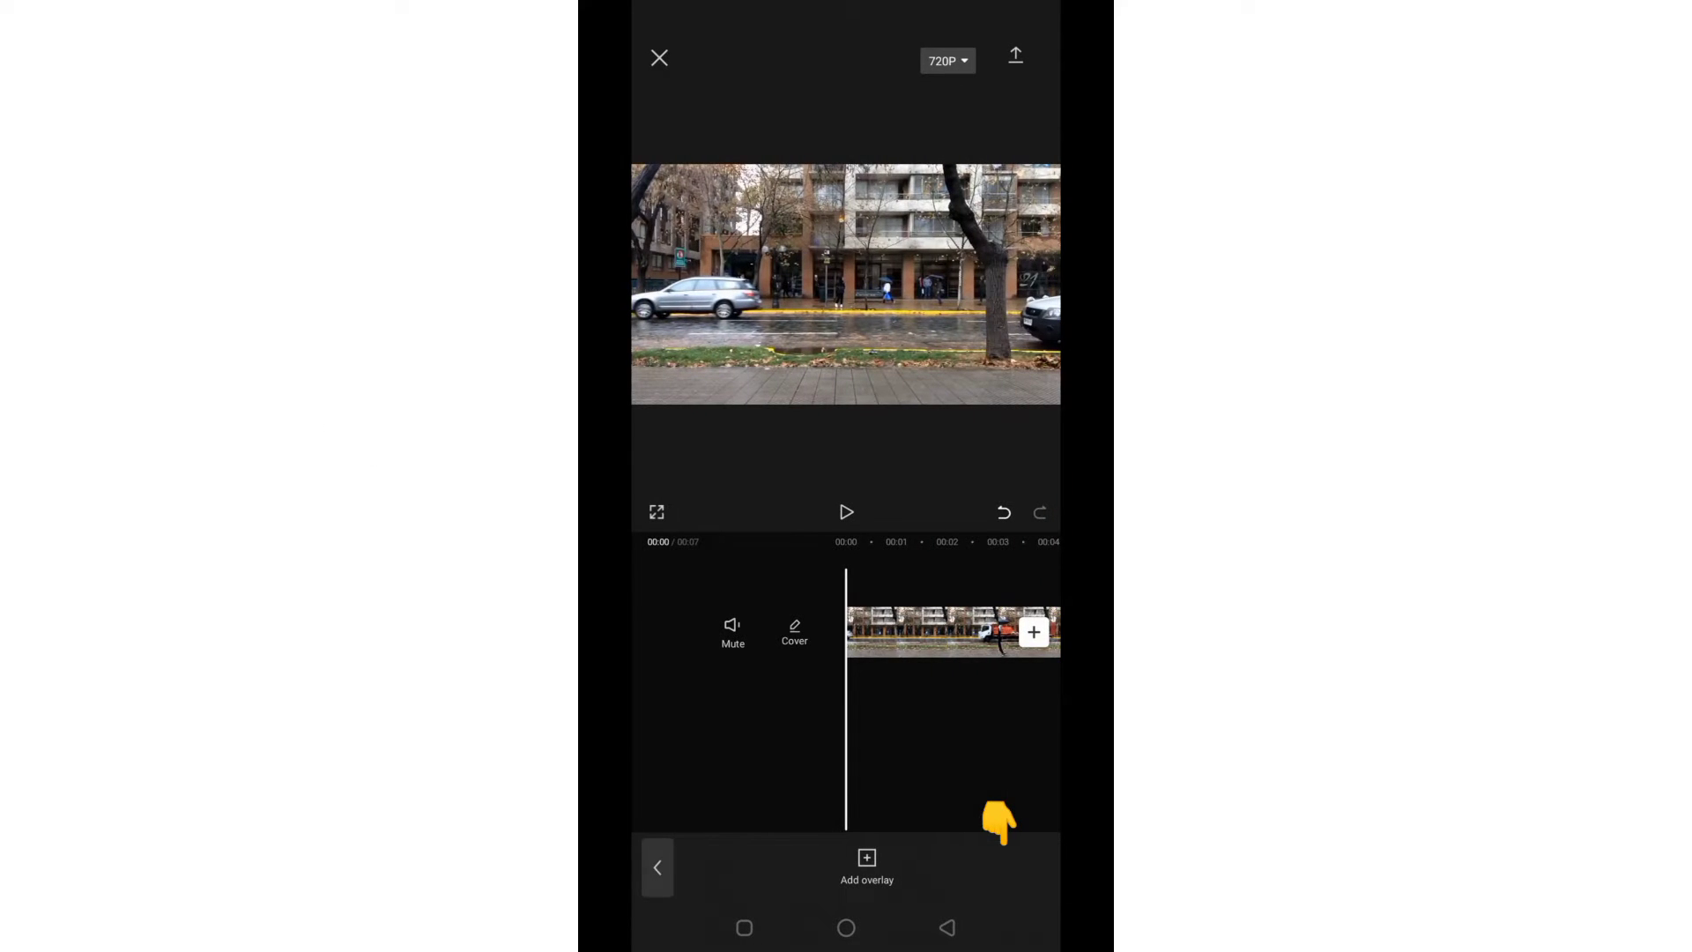
Step: Set the overlay's blend mode to Filter so only the white text shows
click(866, 866)
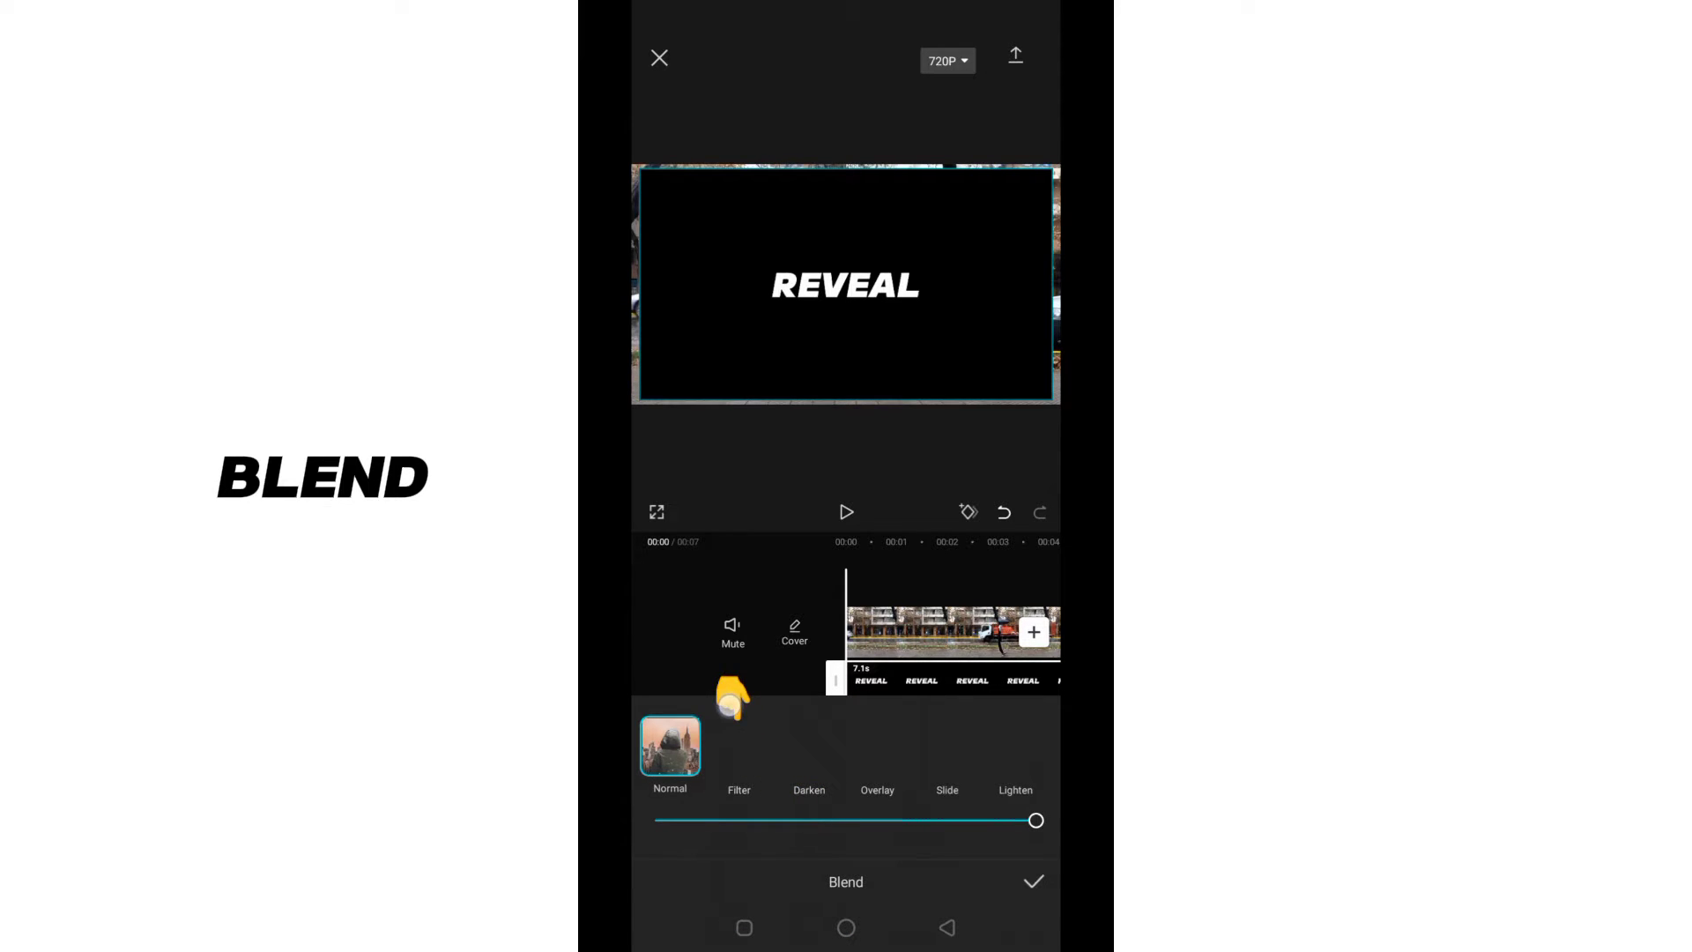
click(738, 746)
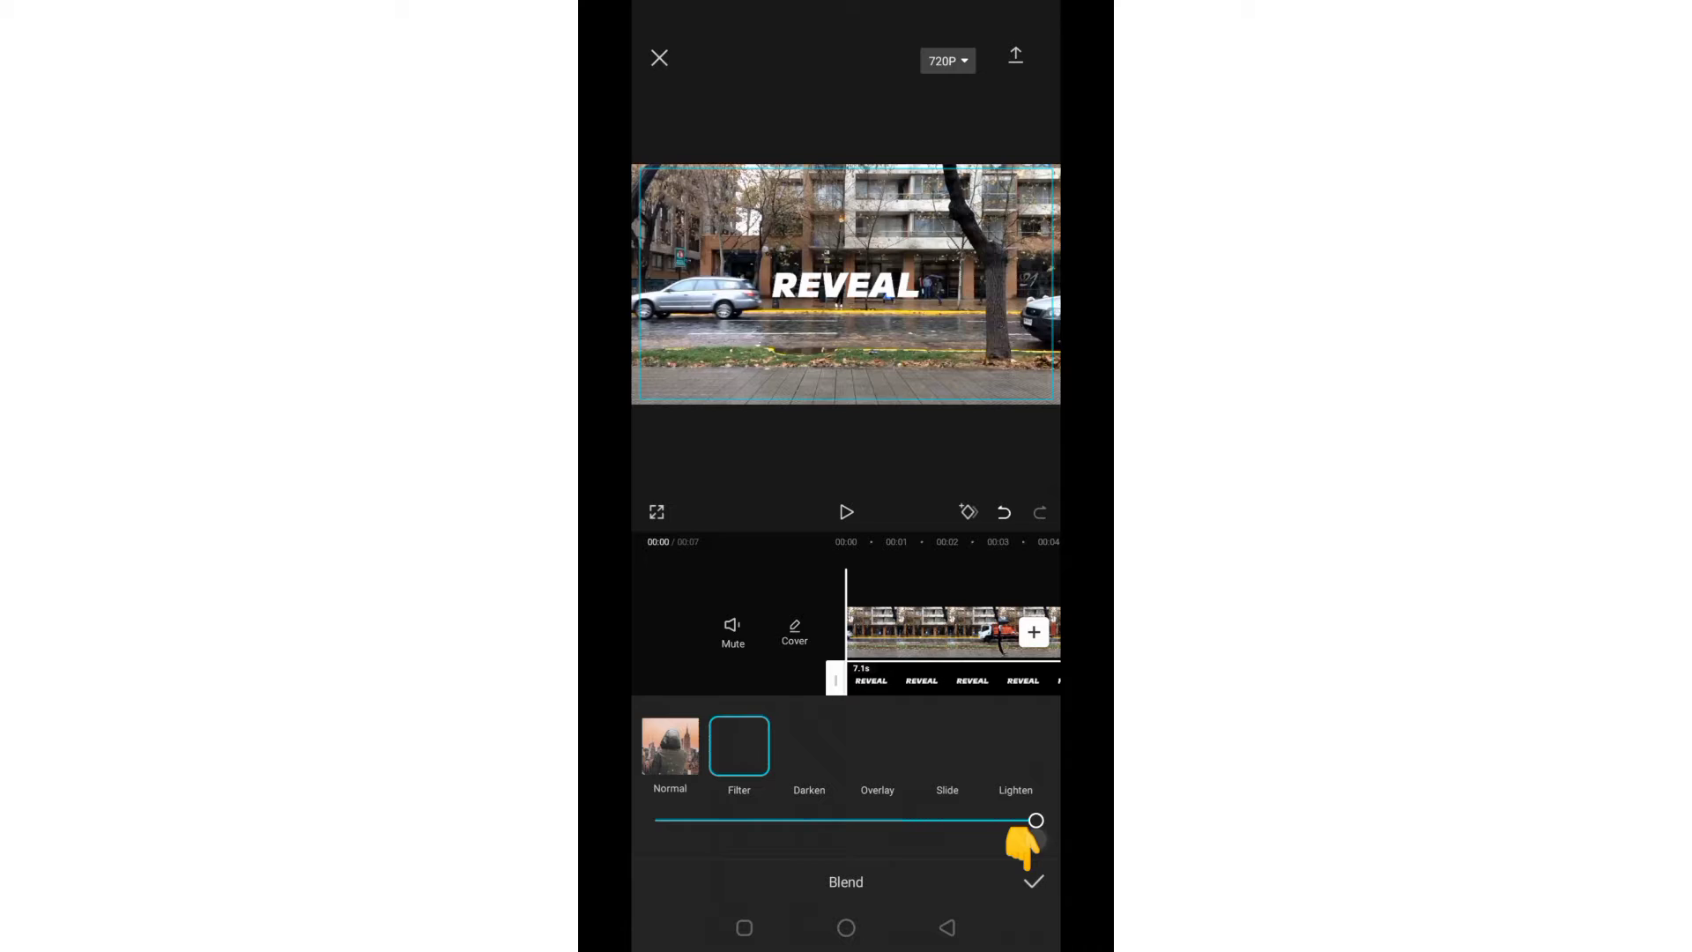
click(1033, 882)
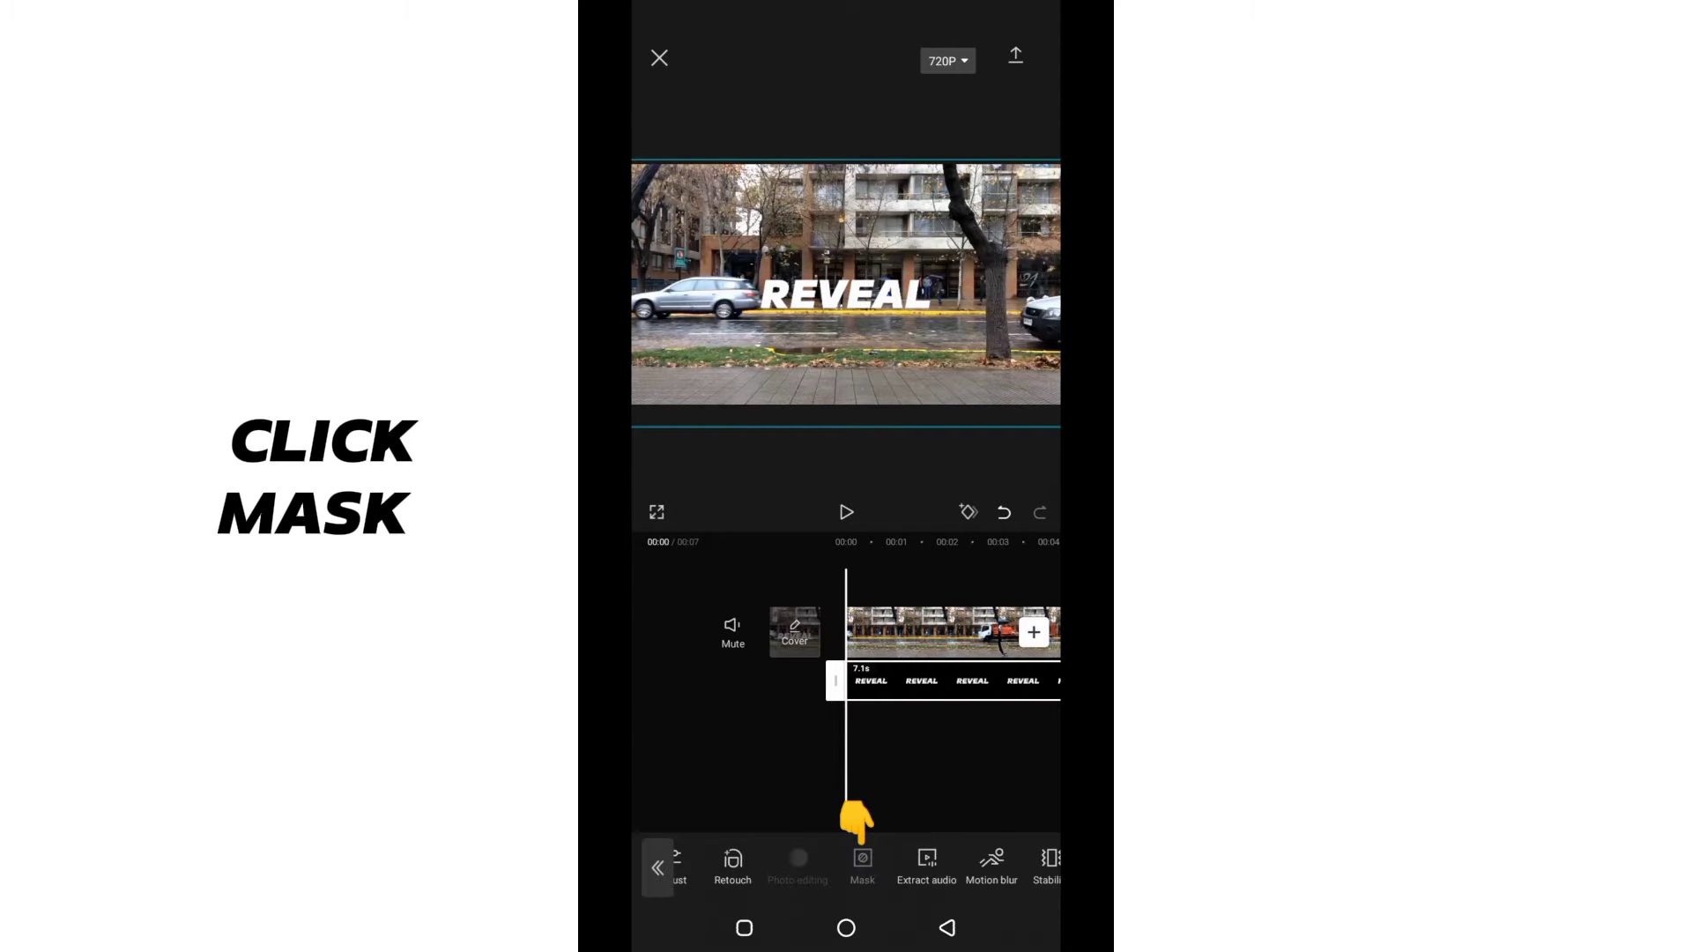
Step: Apply a horizontal mask to the REVEAL overlay, positioned so the text is hidden
click(861, 864)
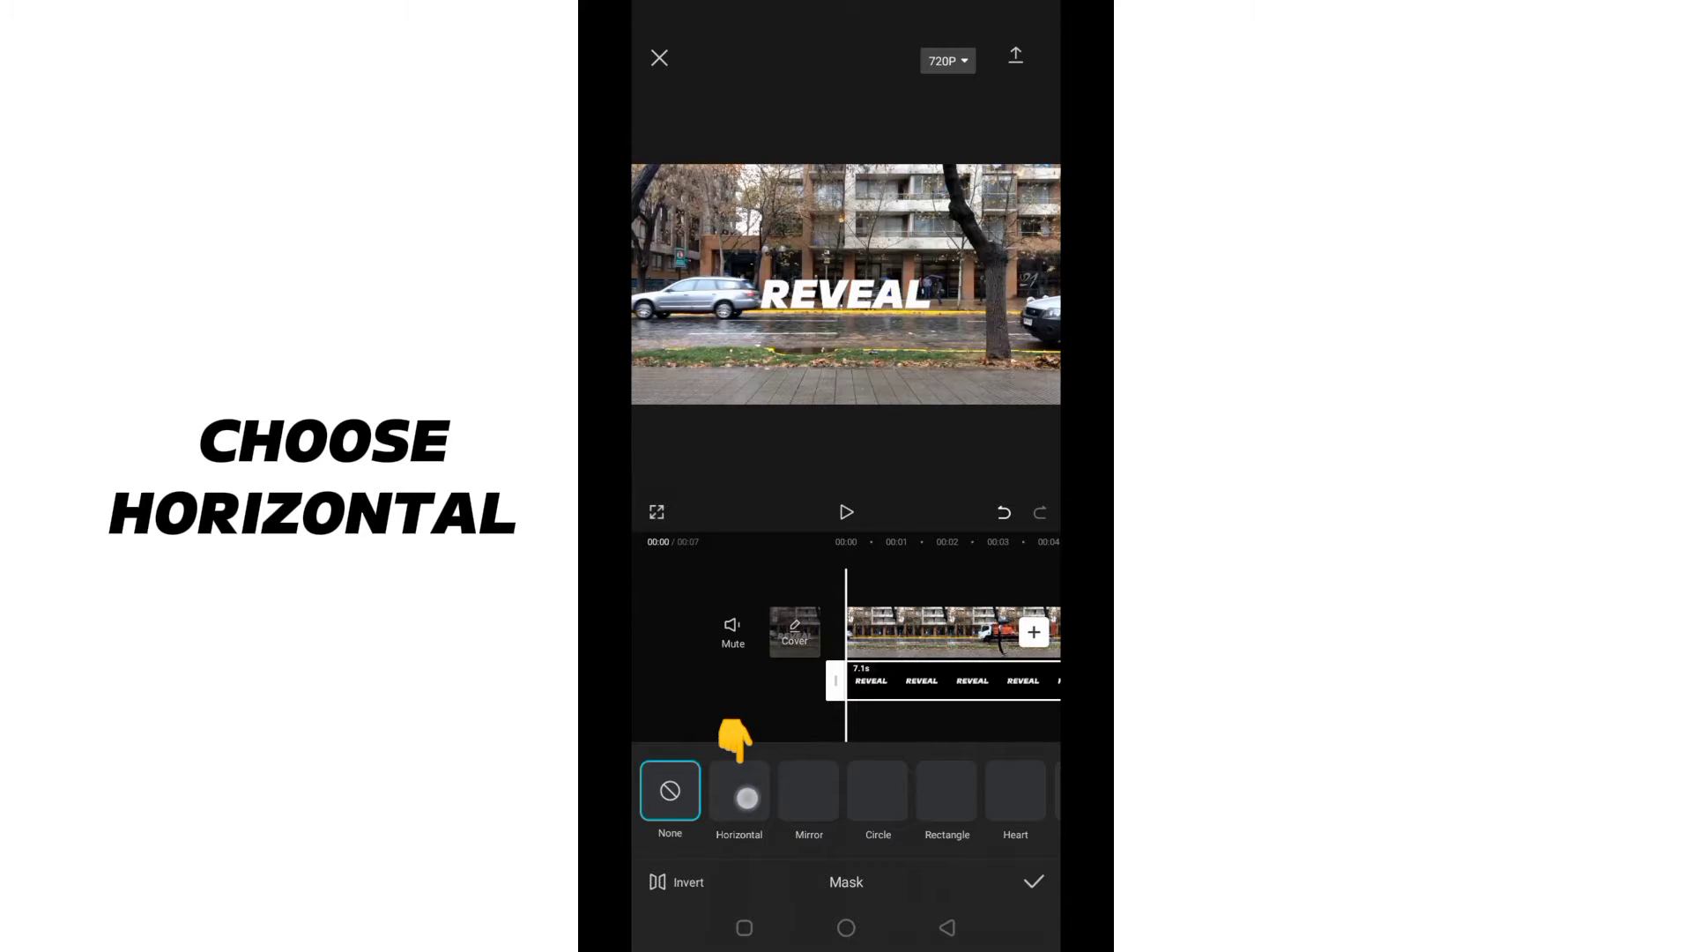
click(738, 798)
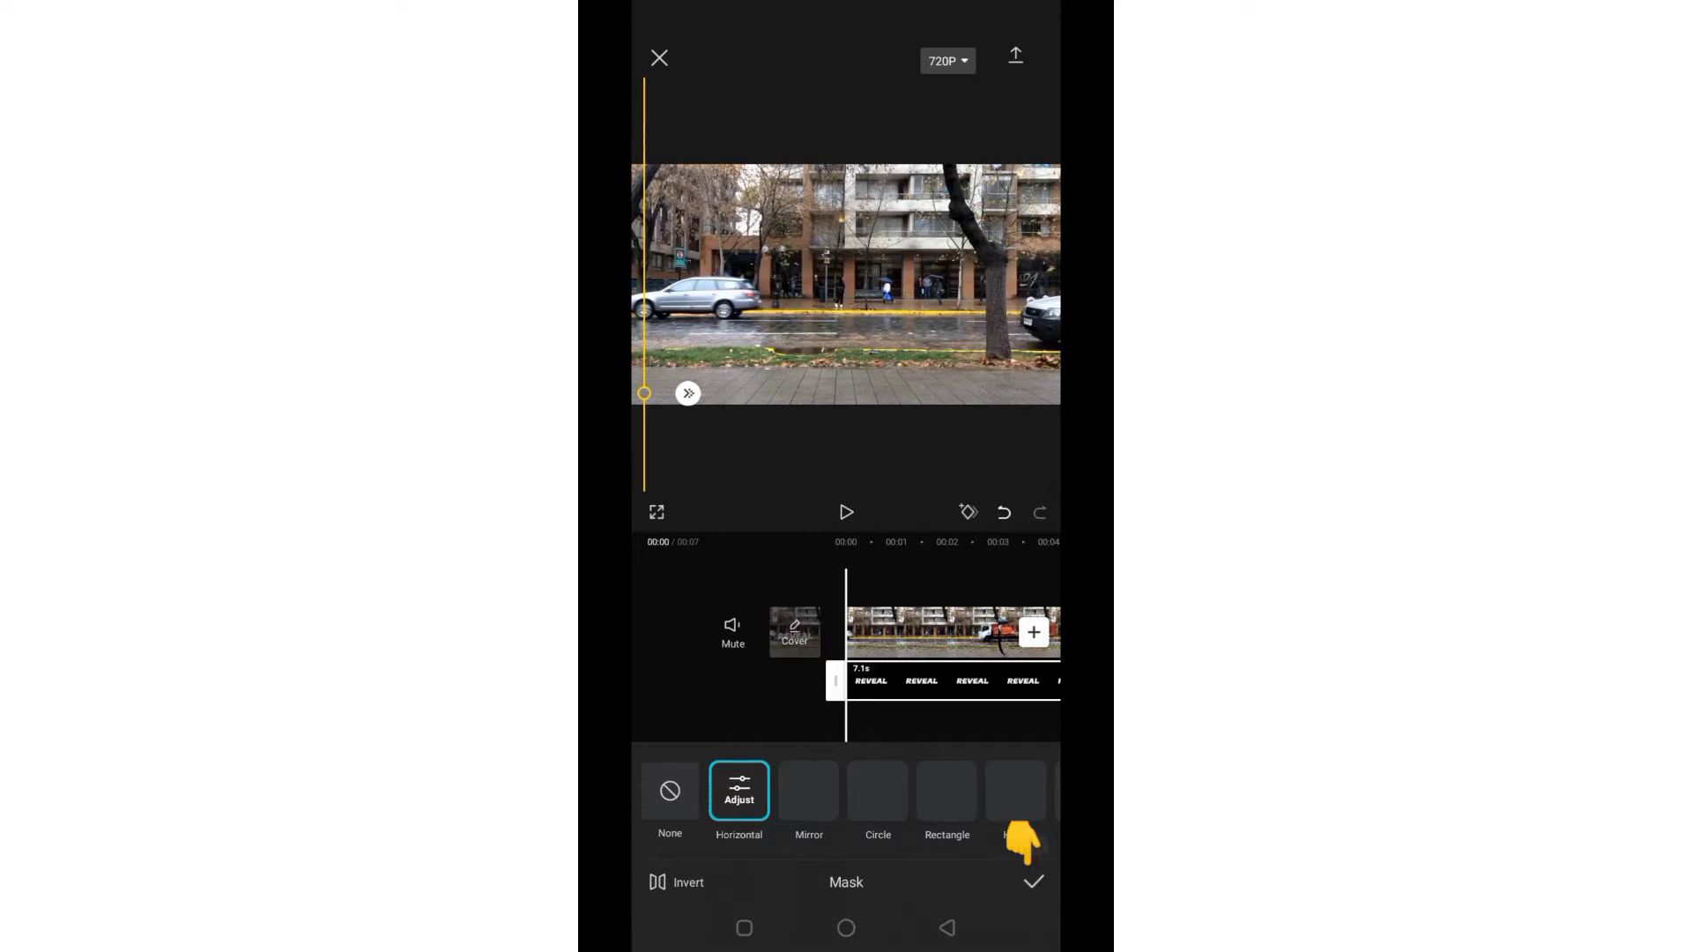
click(1033, 881)
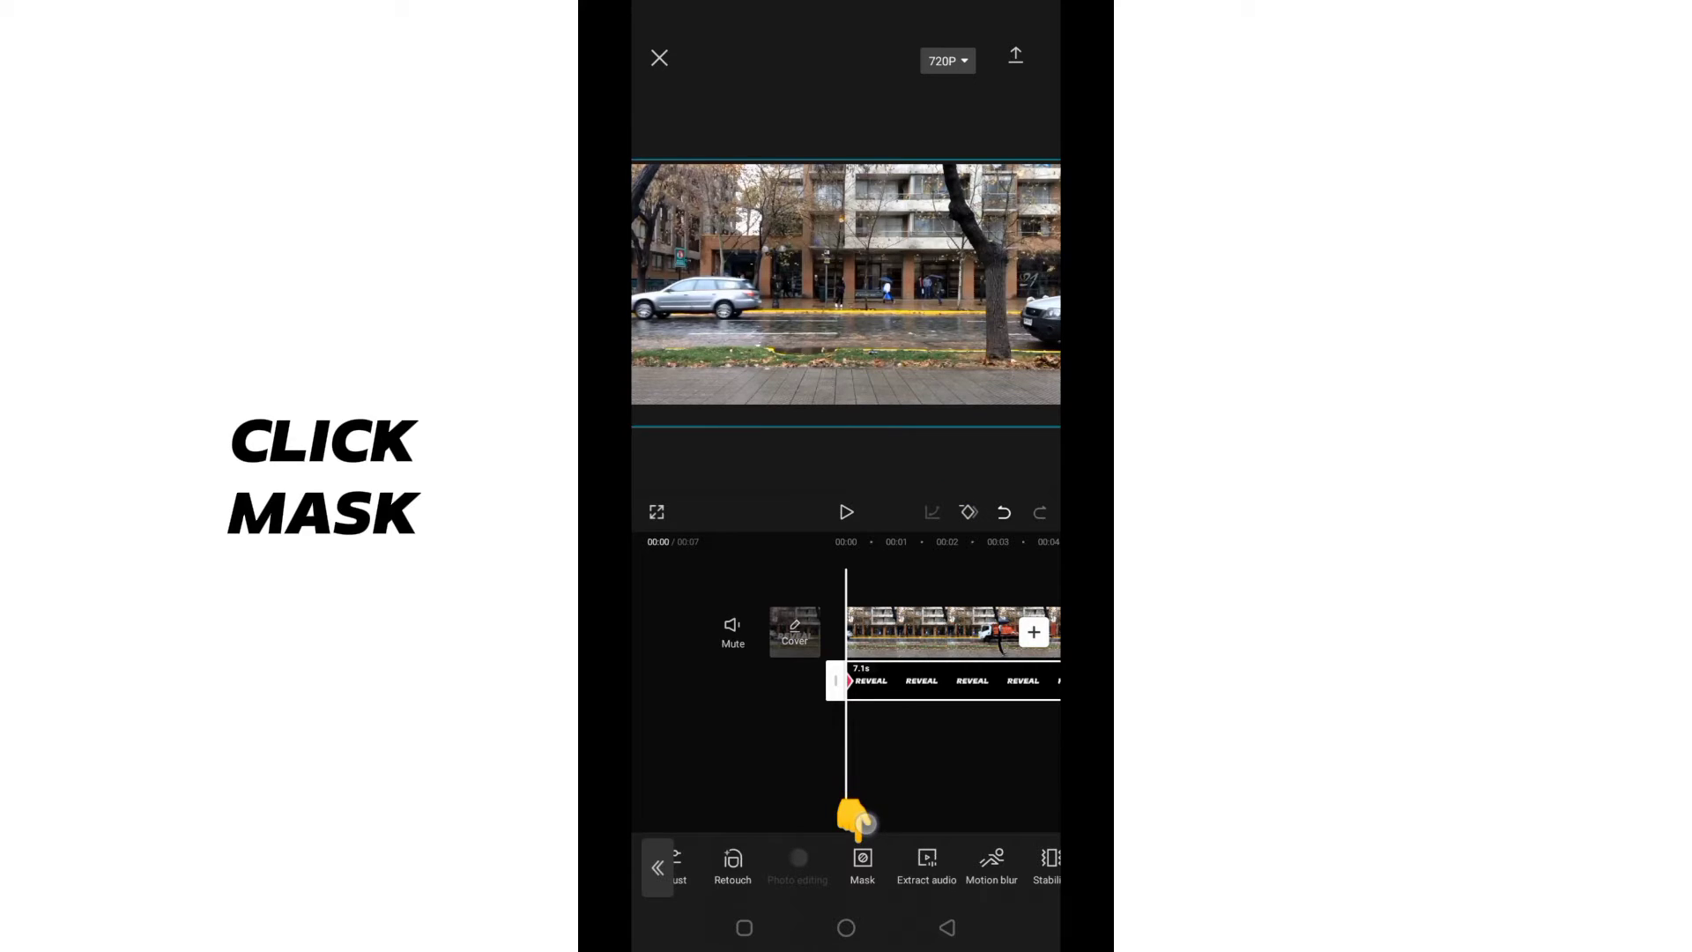
Step: Keyframe the horizontal mask to gradually reveal the text and preview the result
click(861, 863)
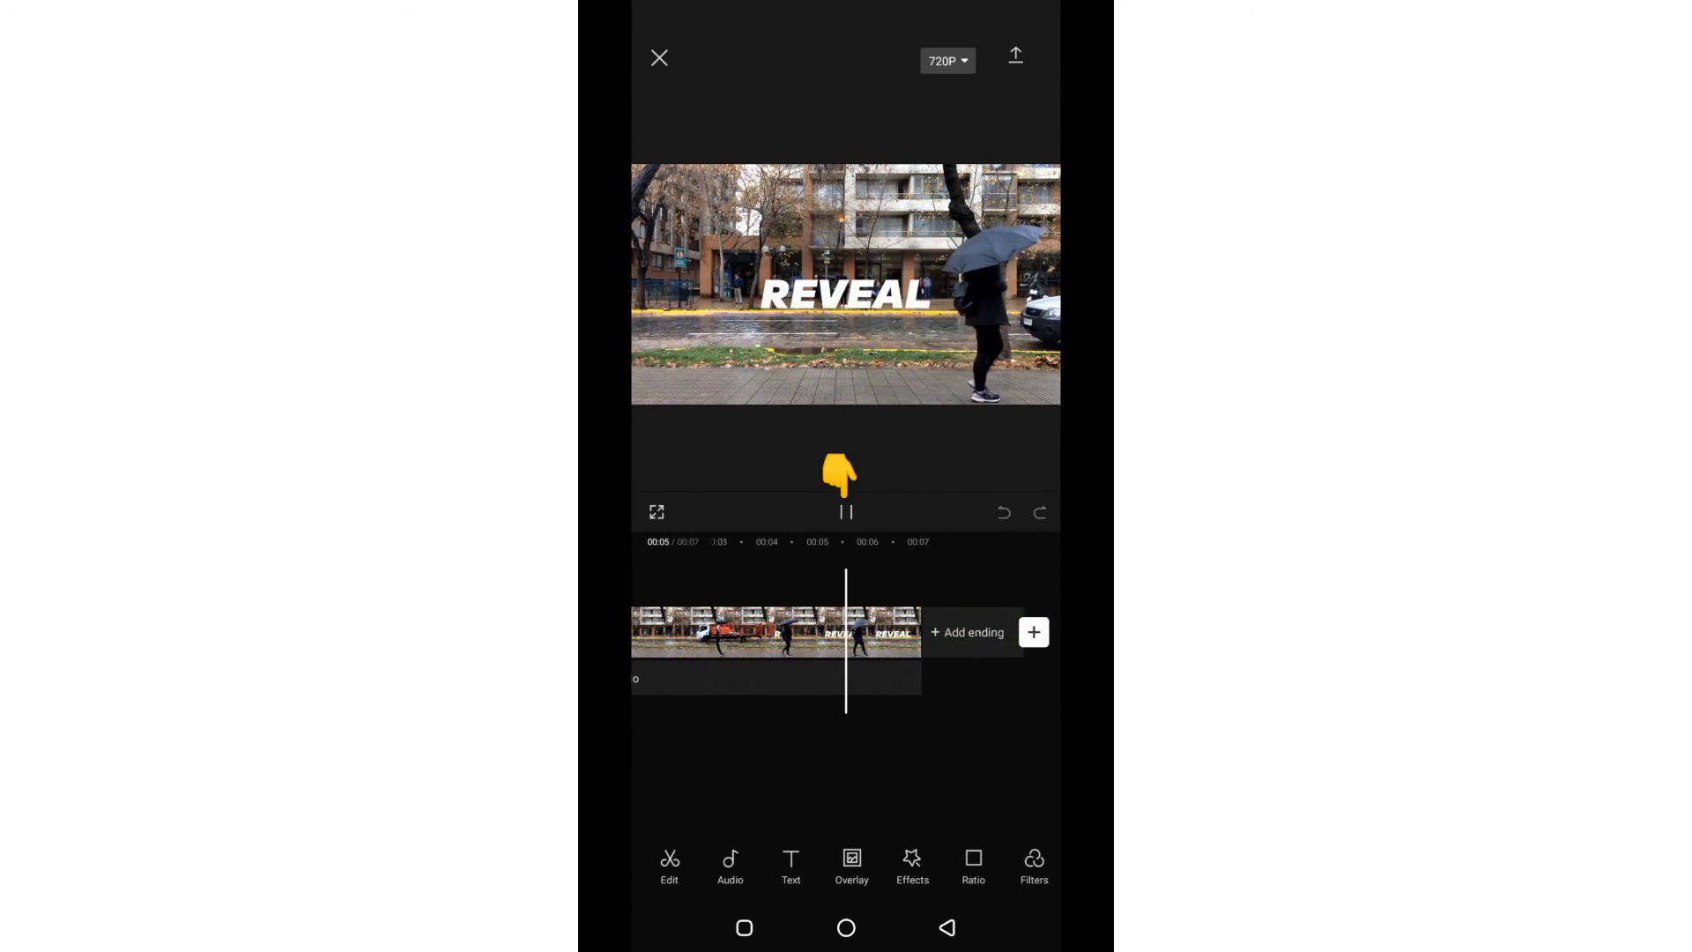
click(946, 59)
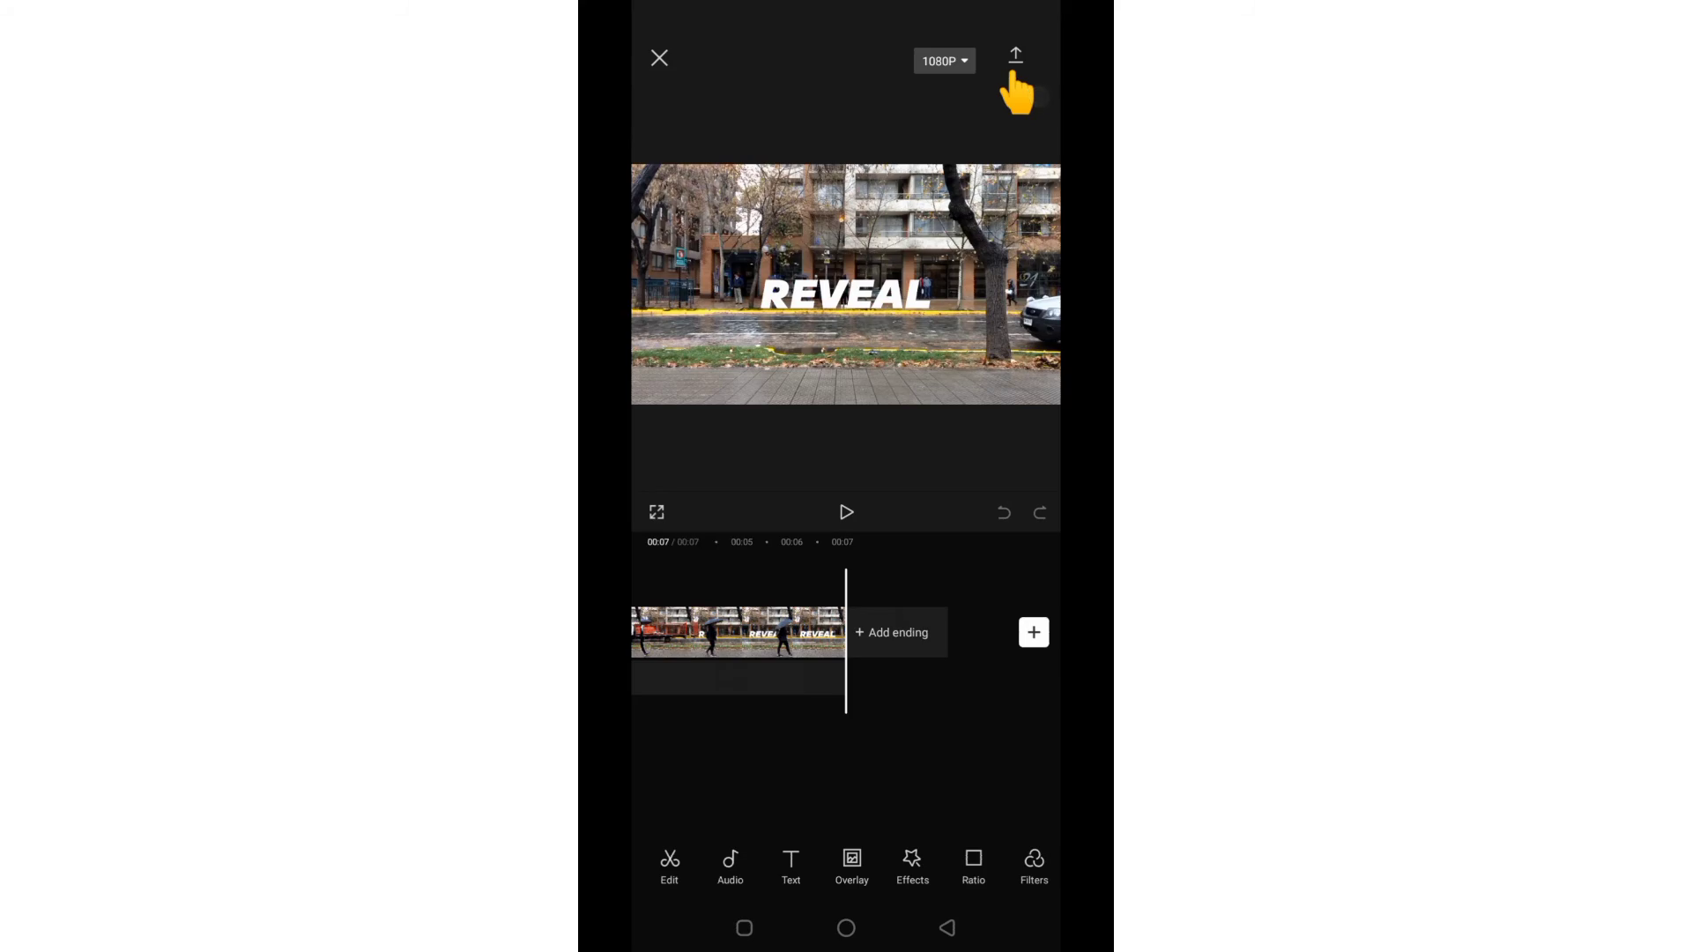